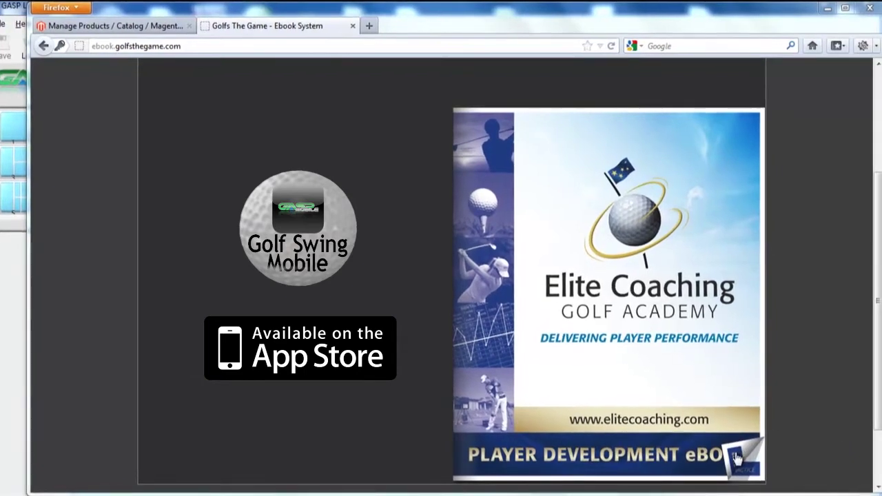
Step: Turn from the cover past the video pages to the efficiency graph spread
click(744, 457)
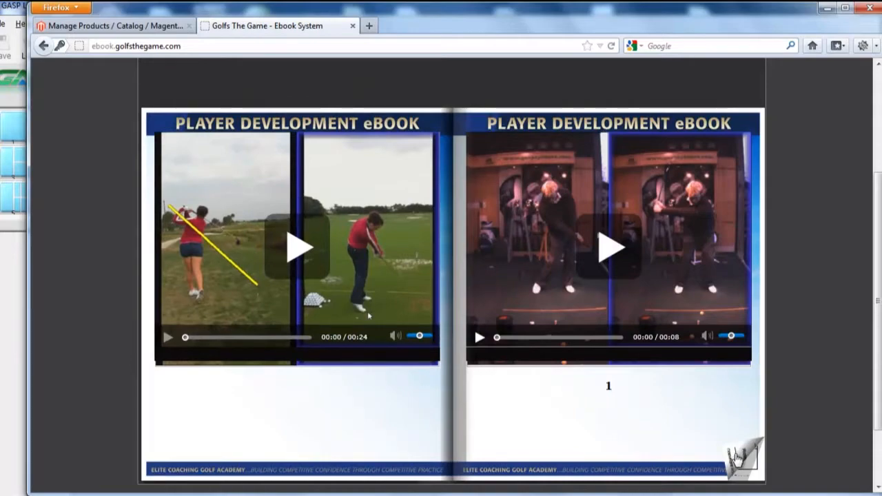
click(741, 457)
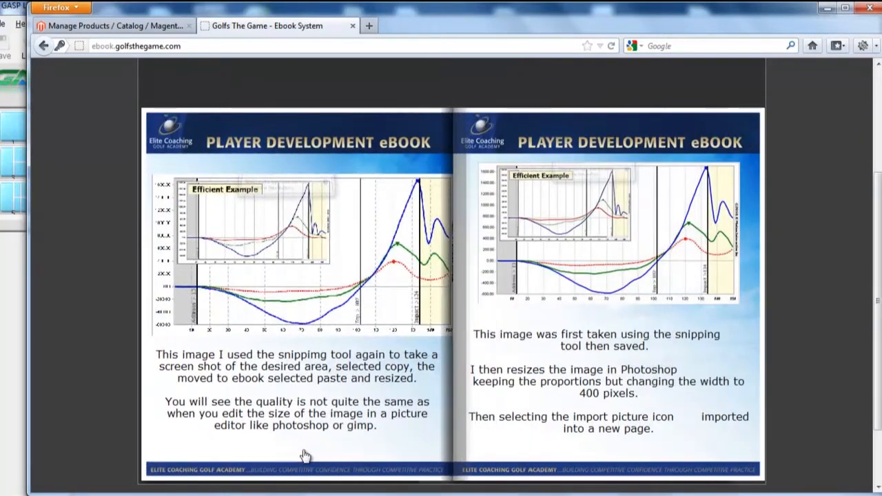
mouse_move(534, 311)
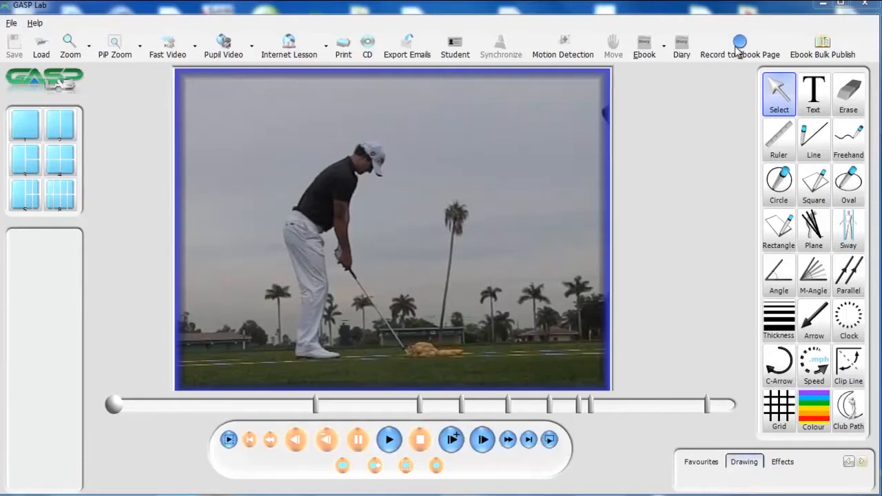
Step: Cancel the Record to Ebook Page dialog and drag the swing timeline to the top of the backswing
click(739, 46)
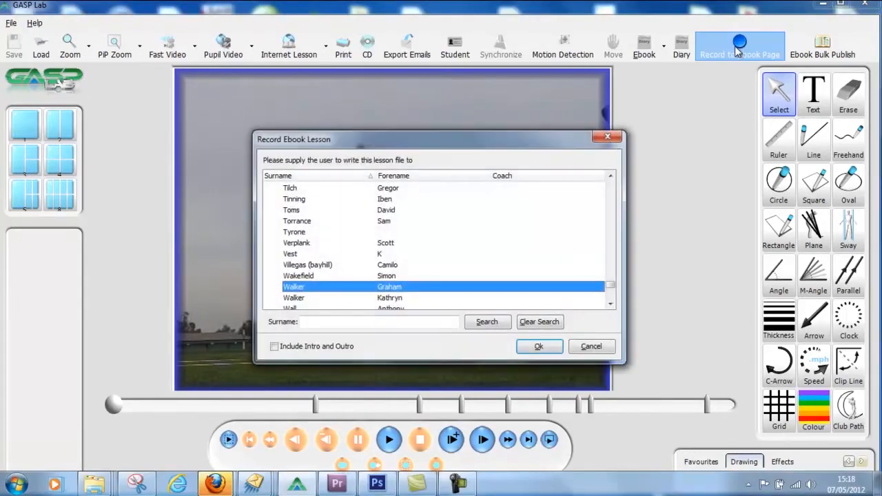
mouse_move(486, 322)
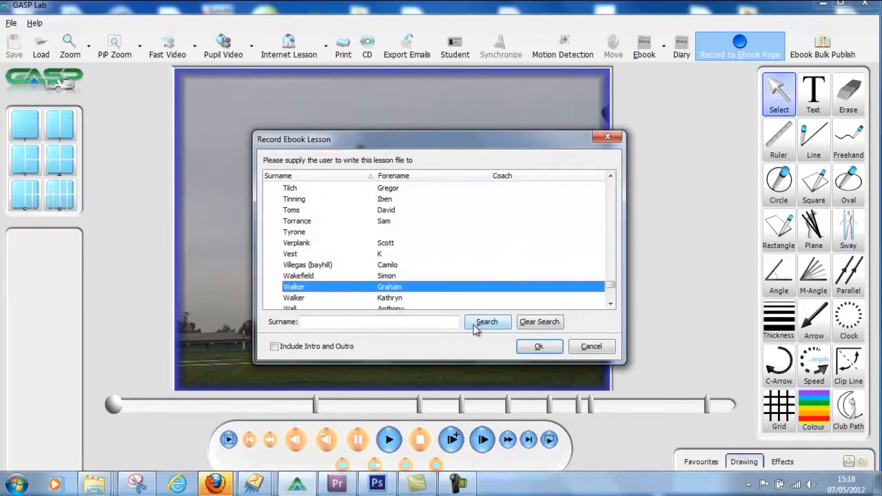
click(537, 346)
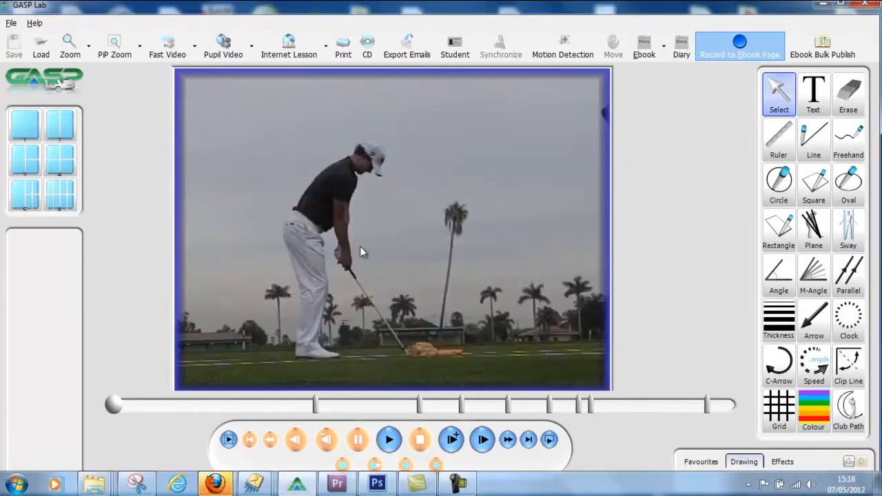
mouse_move(288, 47)
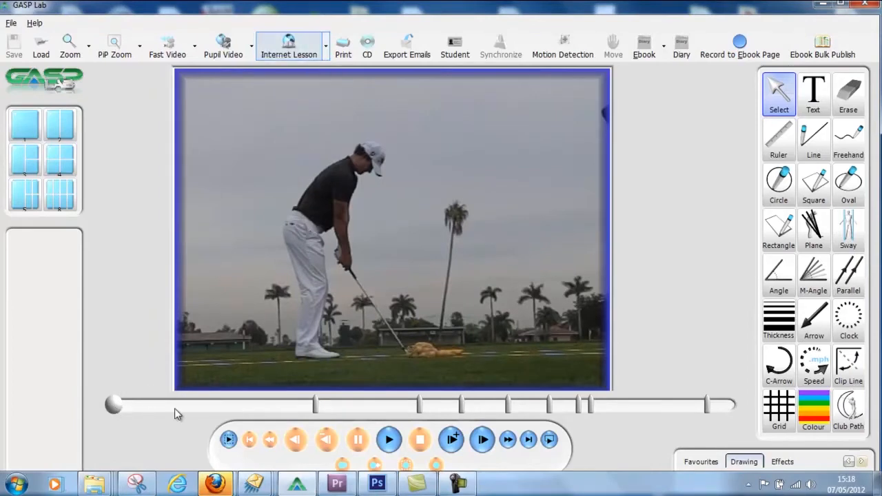
drag(113, 405, 264, 406)
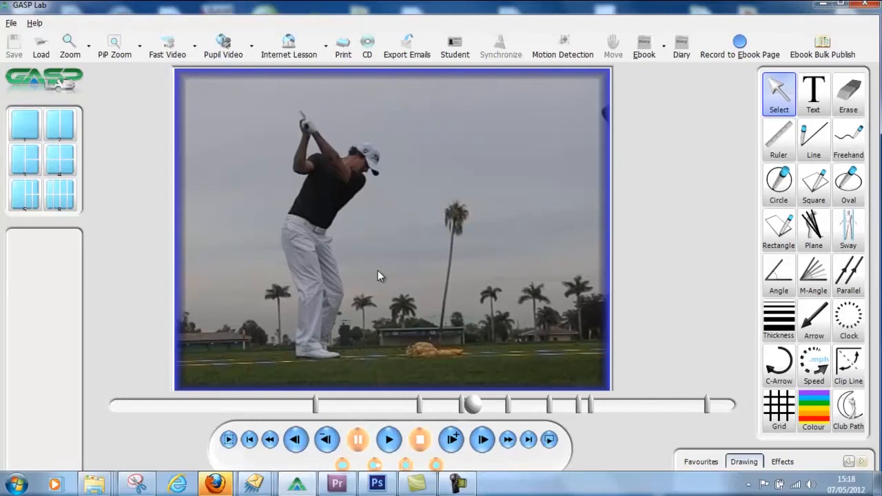
mouse_move(253, 178)
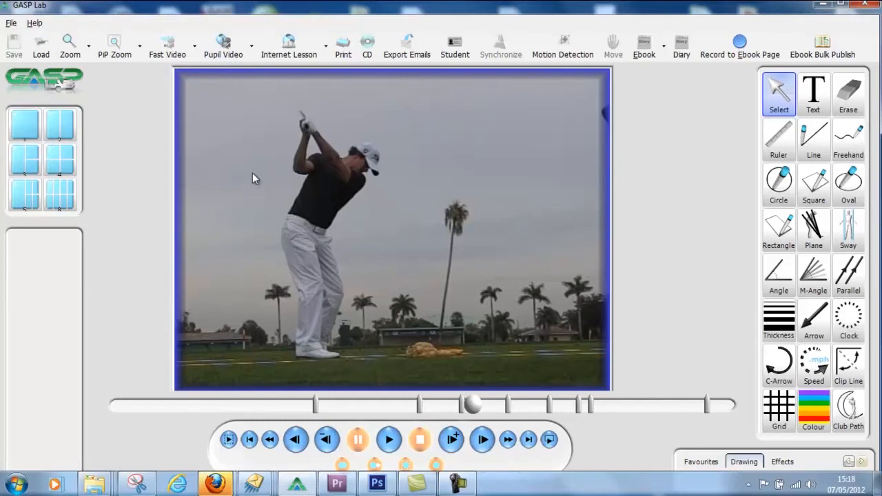
mouse_move(821, 47)
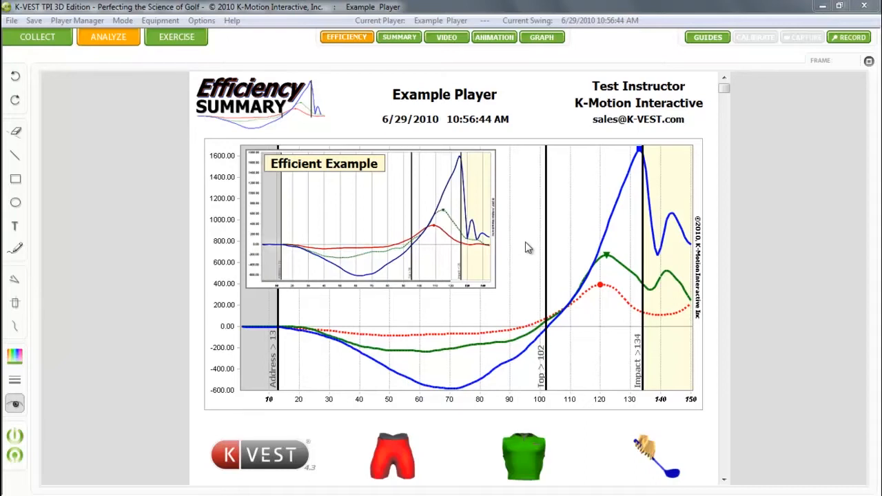
Step: Print the Efficiency Summary to the PrimoPDF printer from the graph's right-click menu
right_click(527, 246)
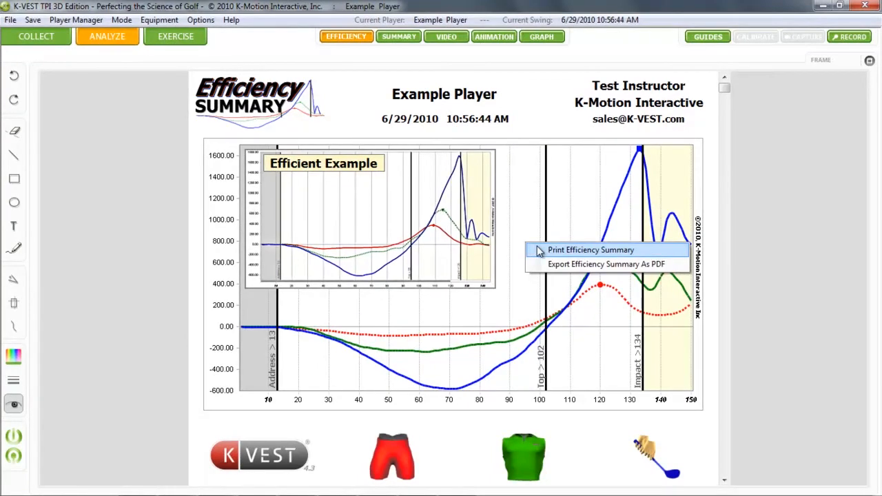
click(589, 250)
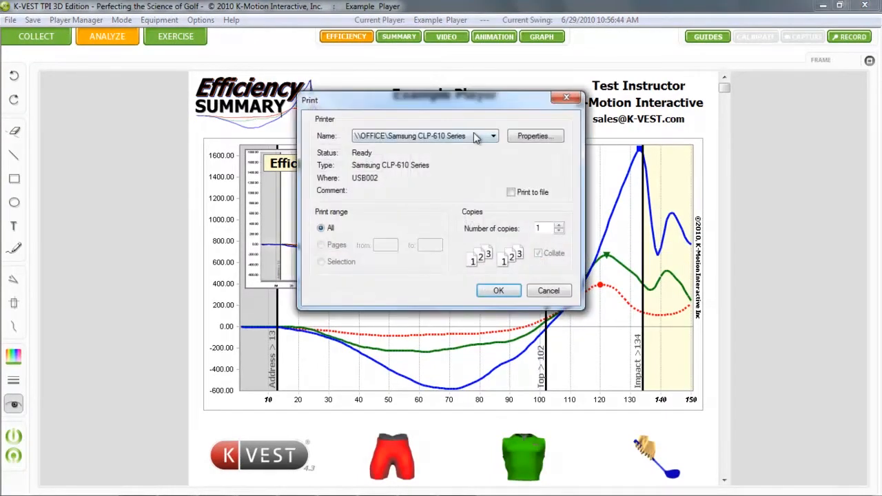
click(493, 137)
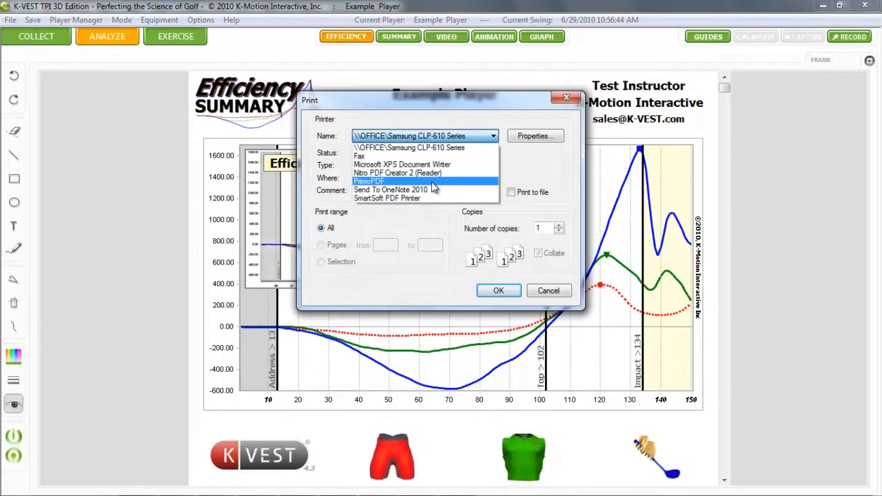
click(370, 182)
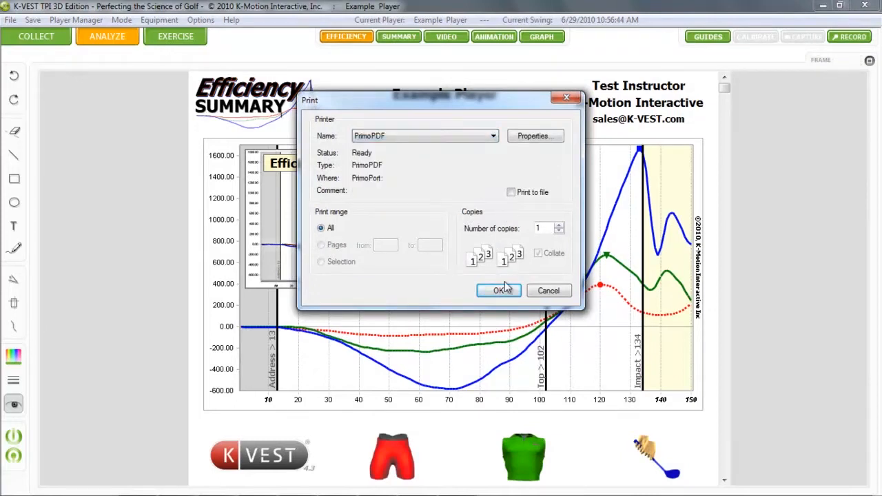
click(499, 290)
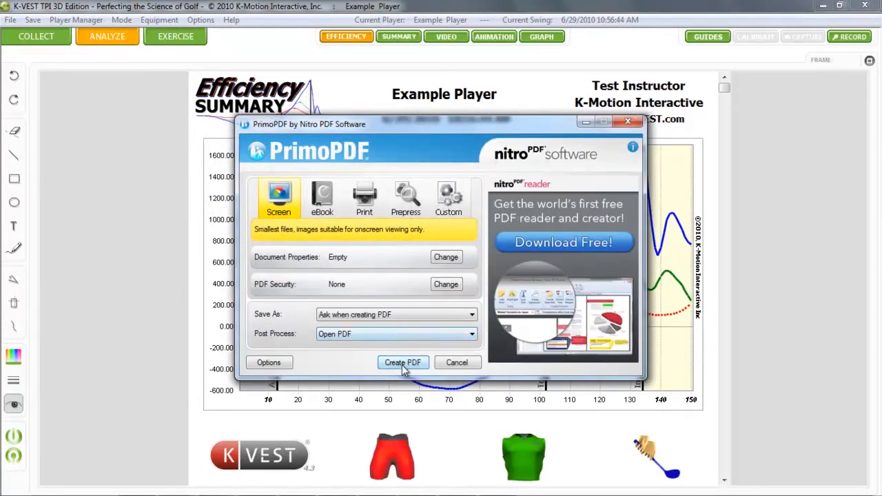
Step: Create the PDF and save it as ExamplePlayer on the Desktop
click(402, 363)
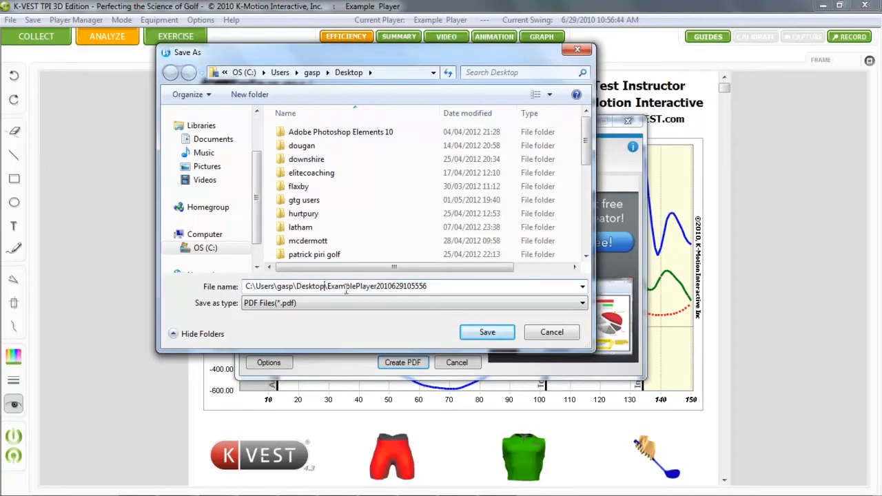
click(487, 332)
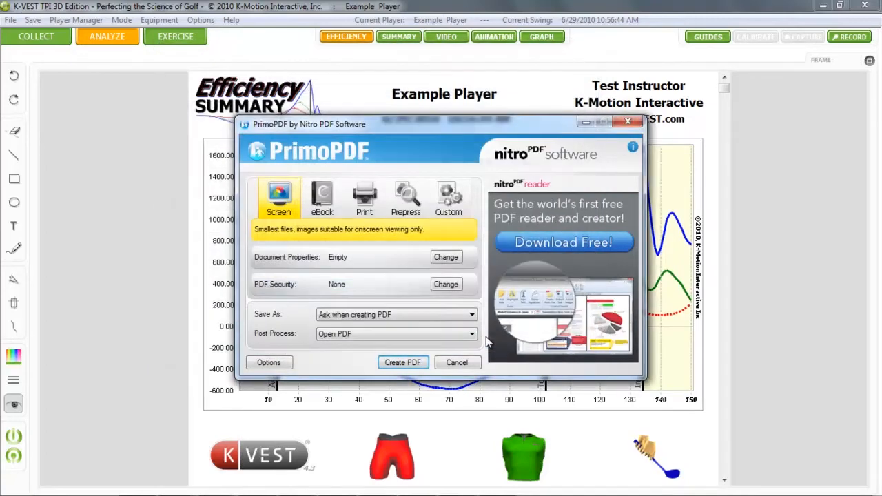
click(457, 362)
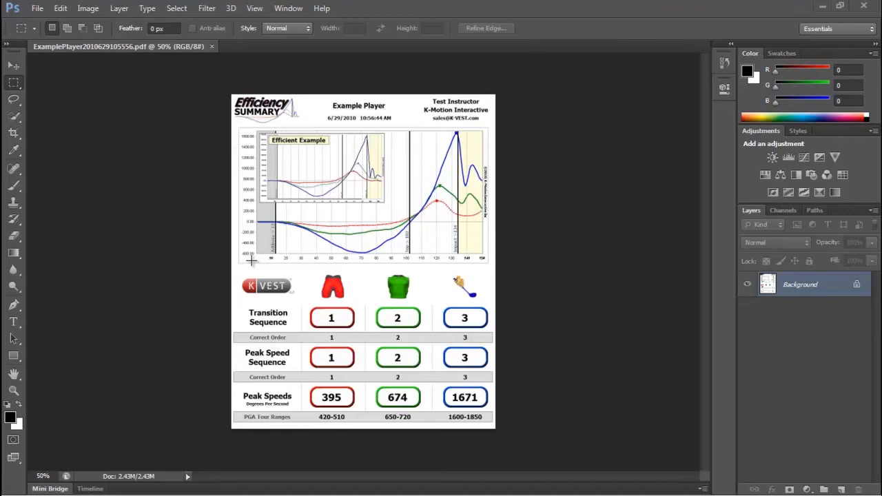
Step: Look through the File menu with the Efficiency Summary PDF open
click(36, 8)
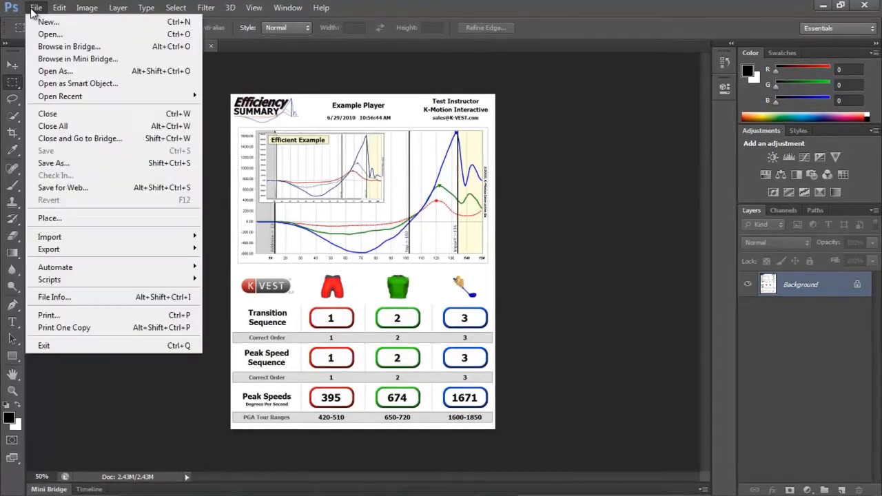
mouse_move(301, 256)
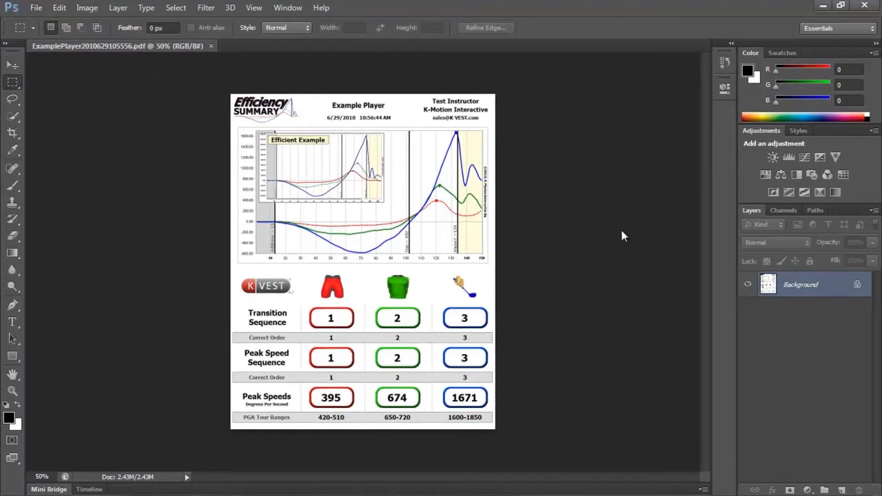
mouse_move(154, 77)
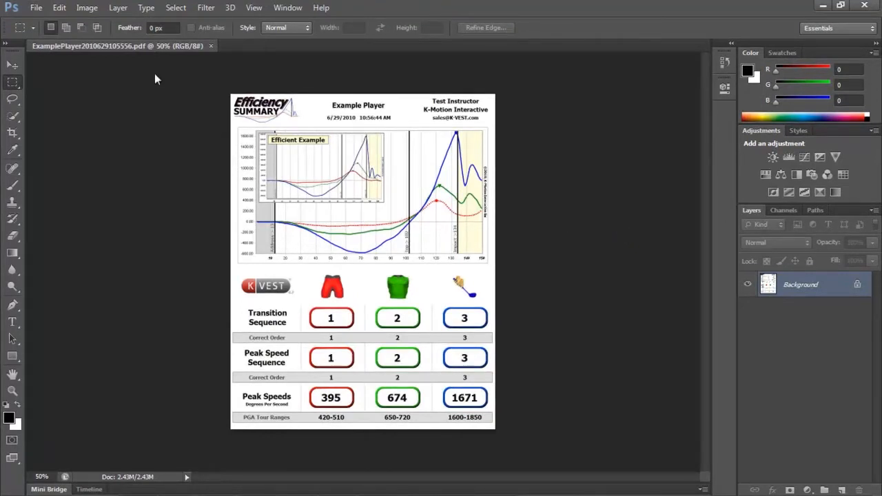
mouse_move(87, 8)
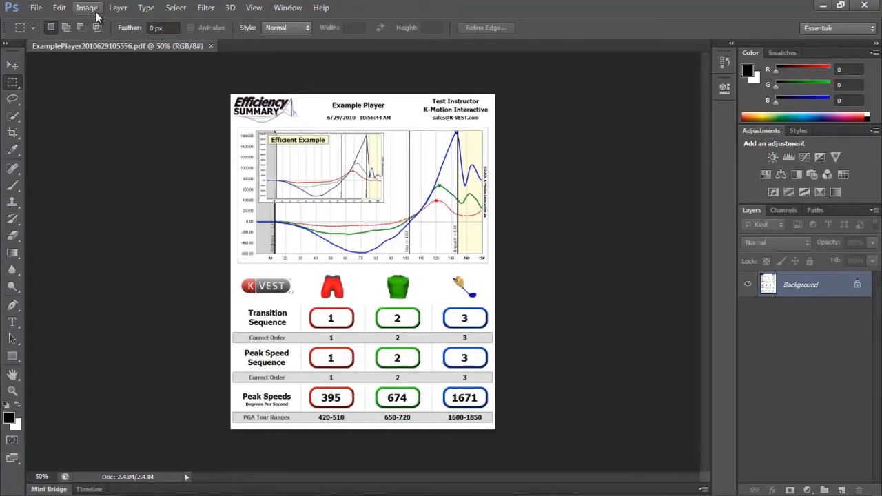
Step: Resize the report to 476 by 566 pixels in Image Size with proportions unconstrained
click(85, 9)
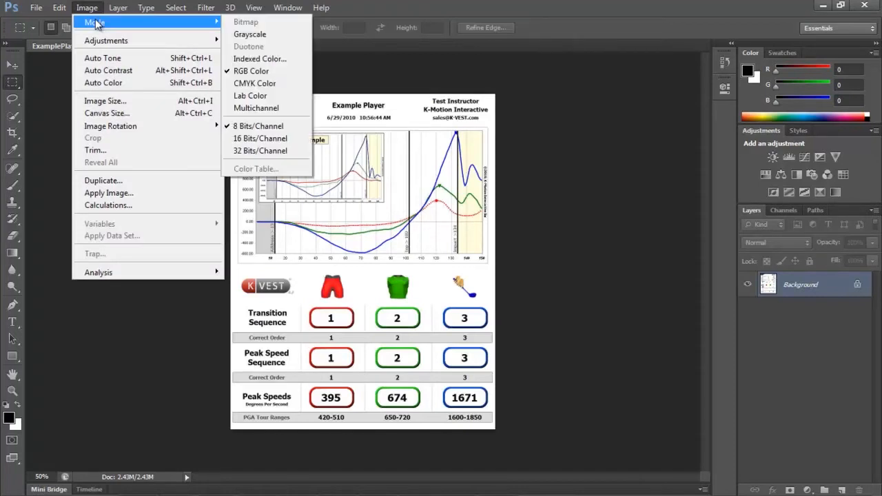
click(105, 100)
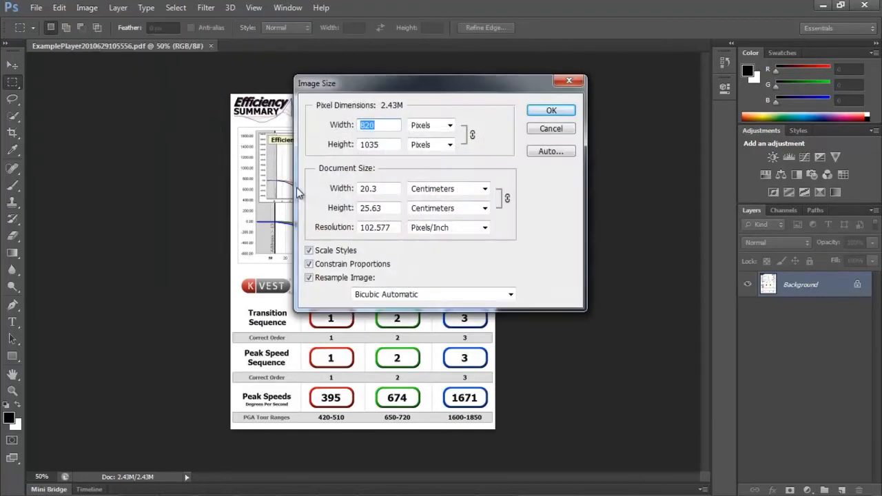
mouse_move(385, 157)
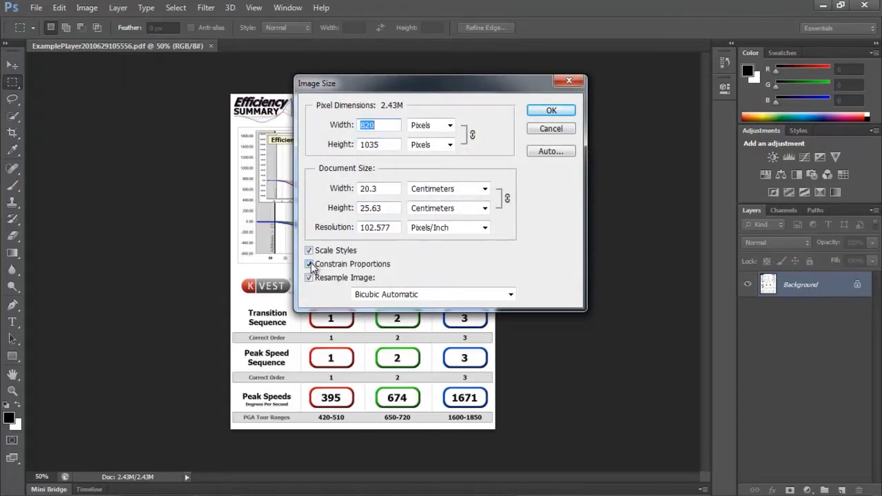
click(309, 264)
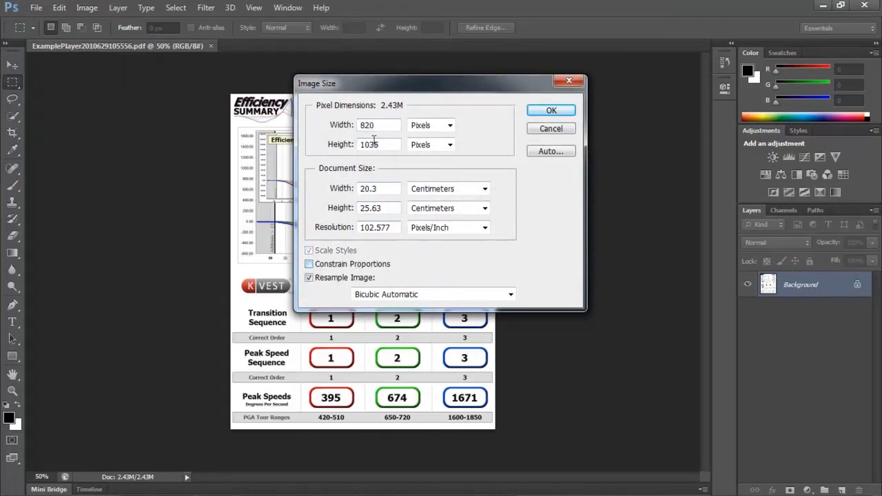
triple_click(379, 124)
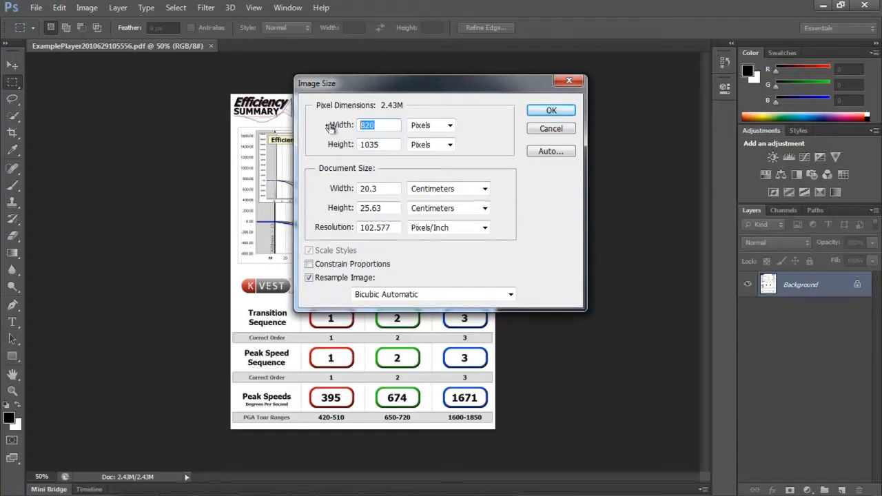
text(476)
click(377, 144)
text(566)
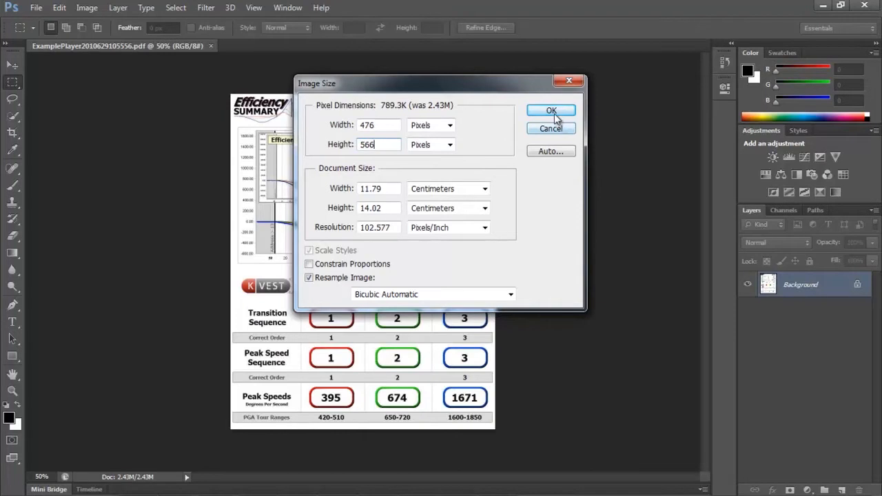
click(551, 111)
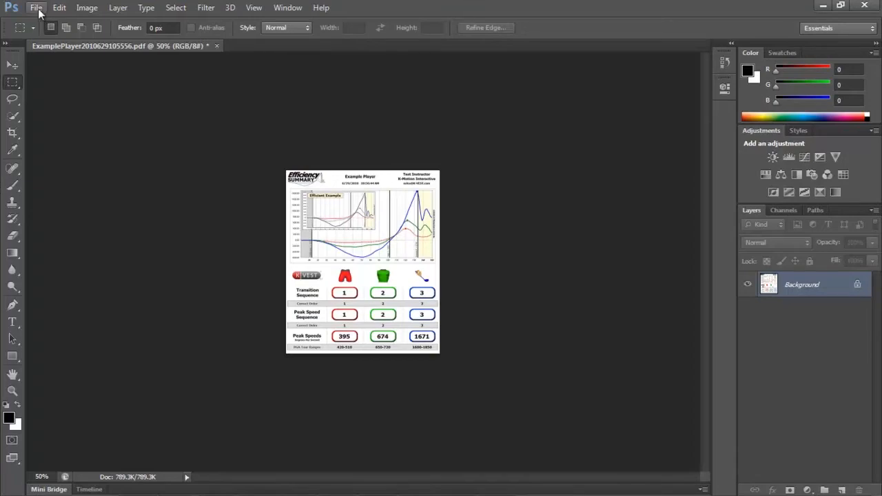
Step: Save the report to the Desktop as a 24-bit BMP via Save As
click(36, 8)
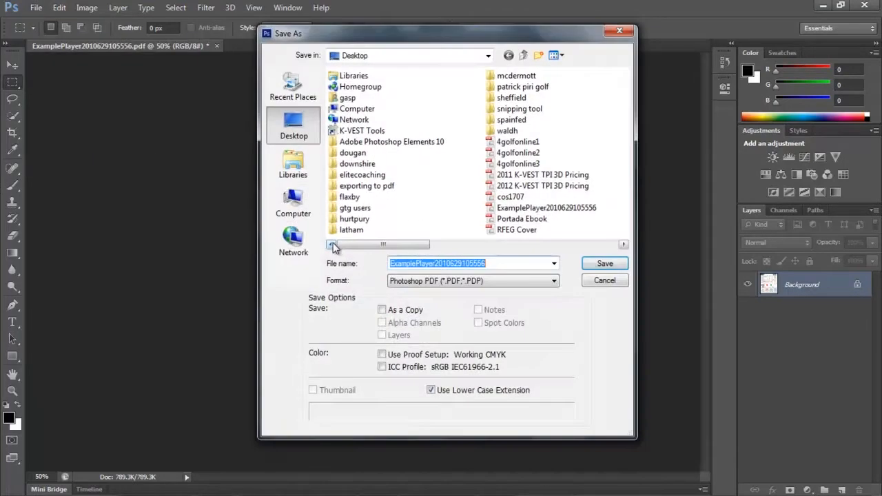
click(472, 281)
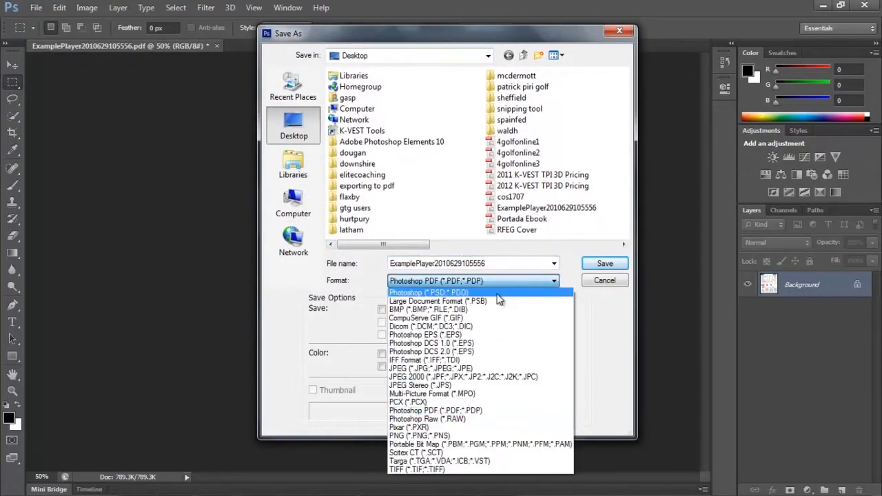
click(425, 309)
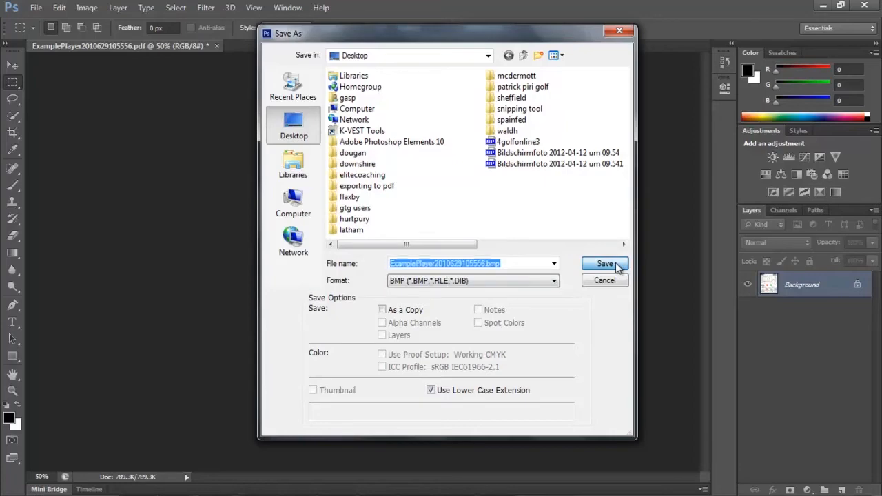
click(603, 264)
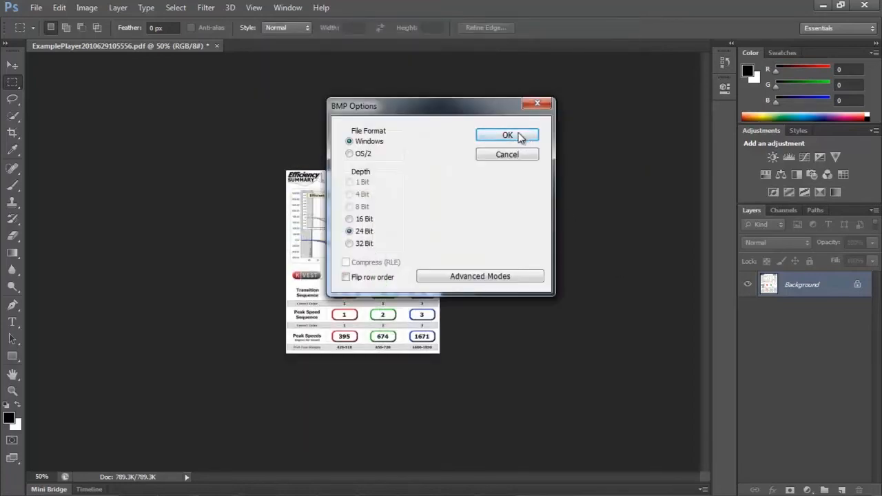
click(507, 135)
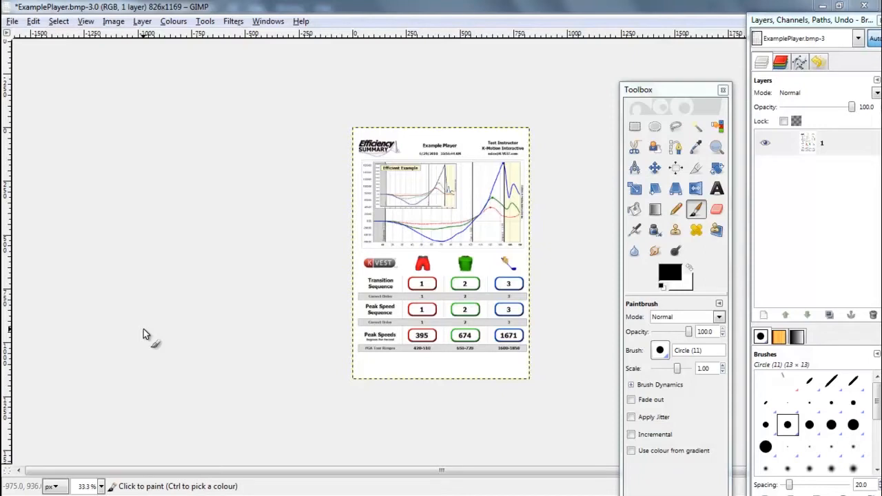
mouse_move(81, 102)
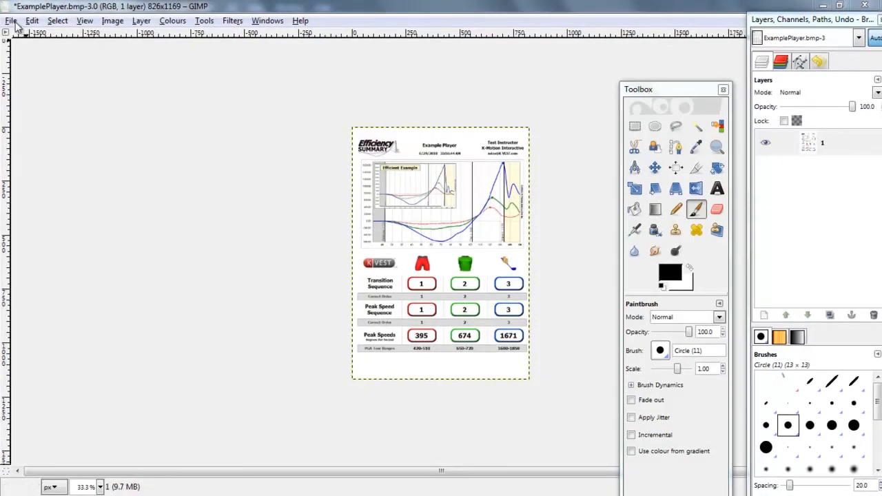
Step: Scale the report image to 476 by 566 pixels in Scale Image
click(11, 21)
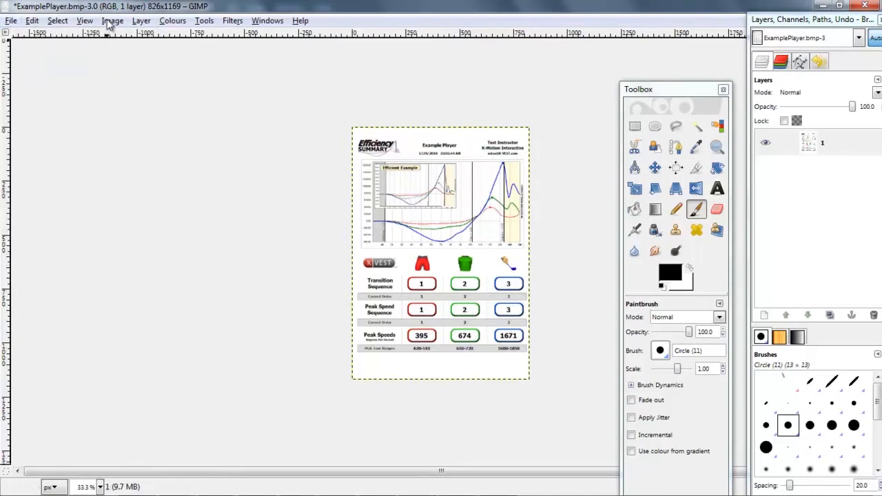
click(112, 20)
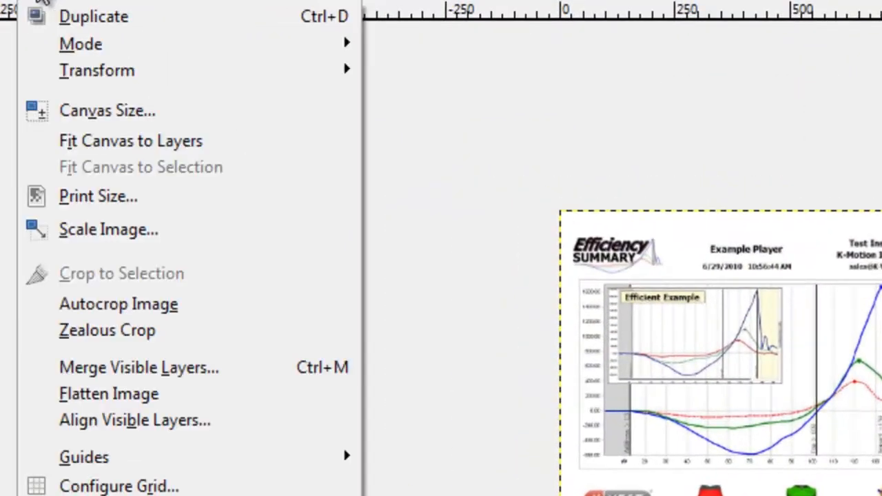
click(108, 228)
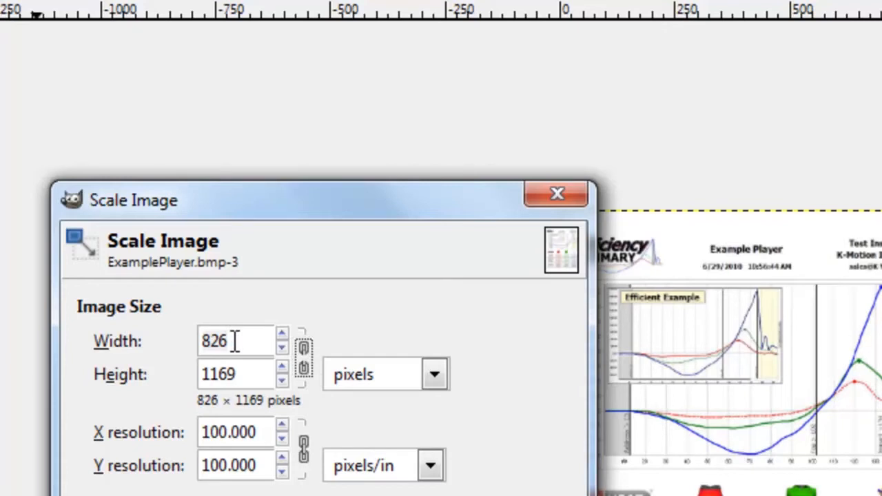
triple_click(234, 340)
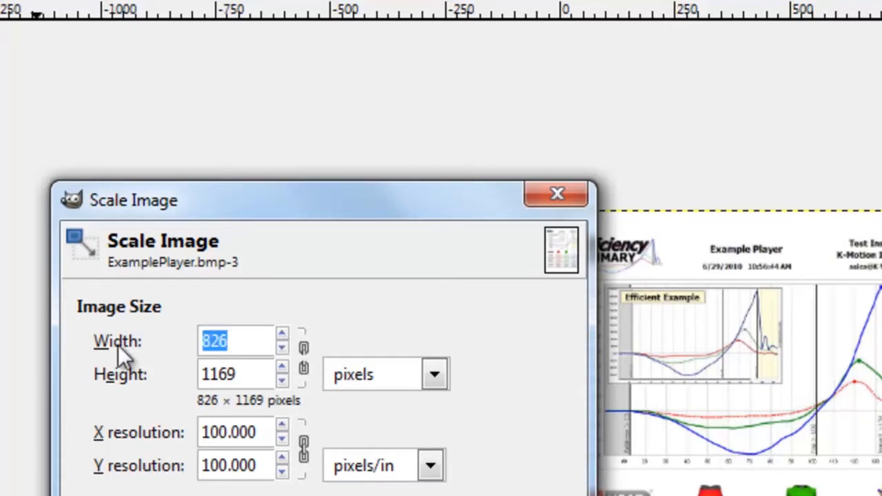
text(476)
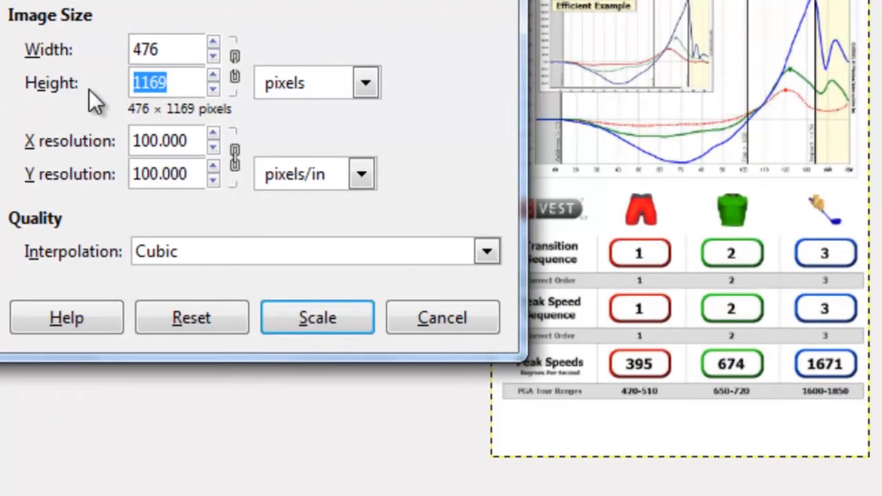
text(566)
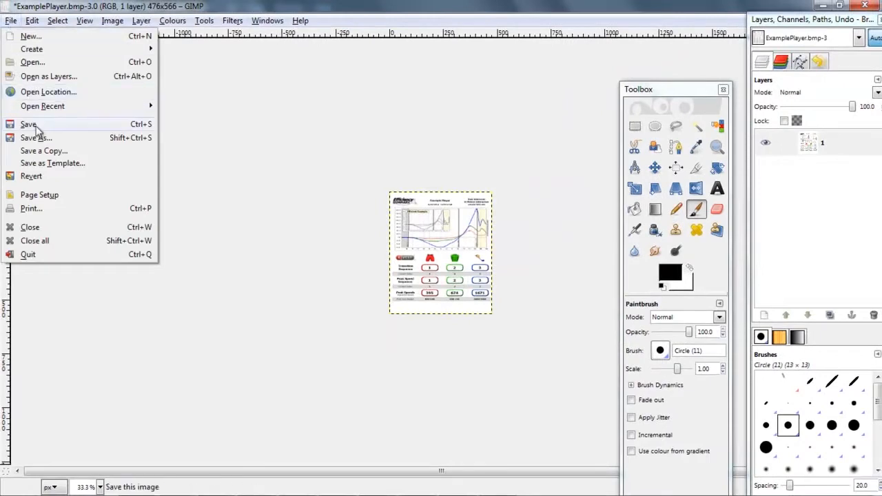
Step: Save as Windows BMP over ExamplePlayer.bmp on the Desktop, keeping the 24-bit R8 G8 B8 option
click(28, 124)
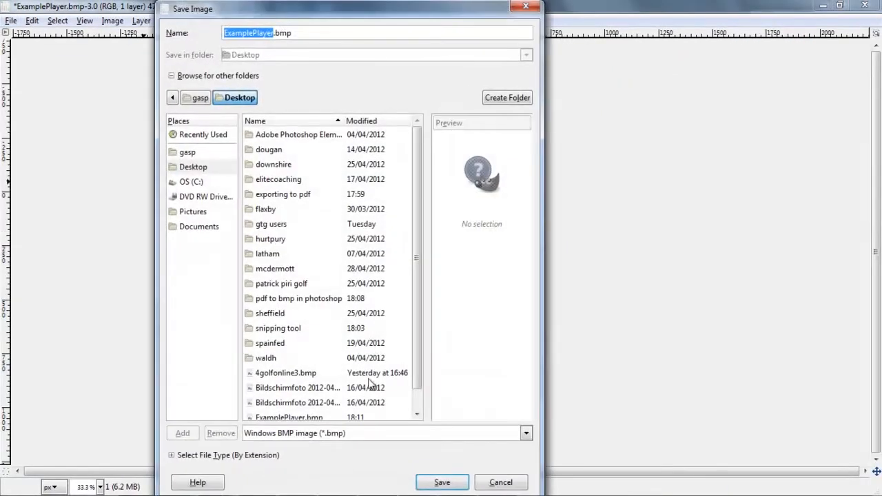
mouse_move(347, 439)
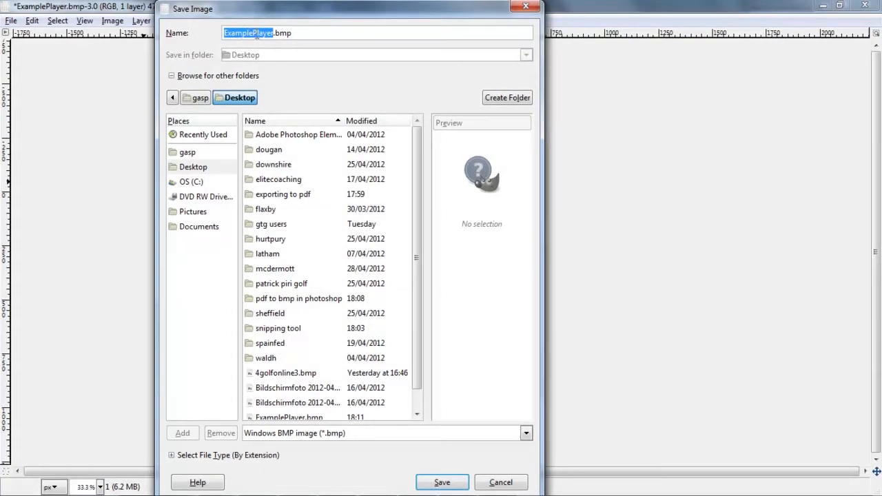
mouse_move(267, 452)
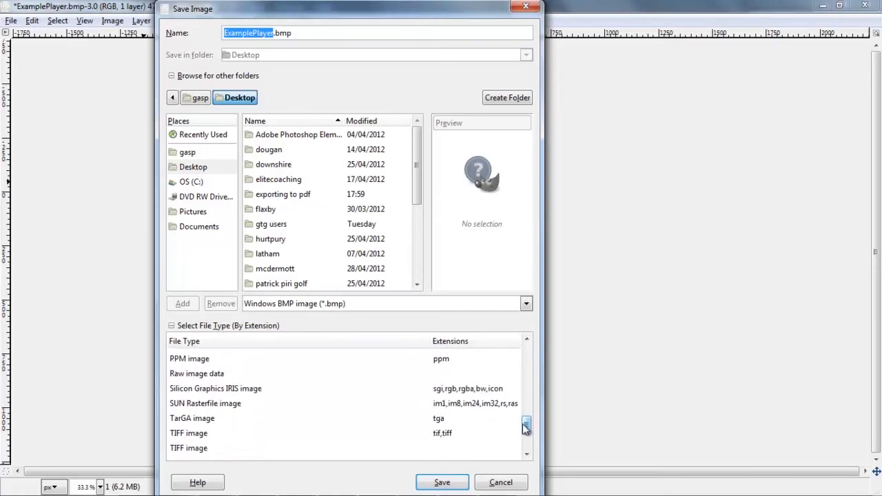
click(206, 438)
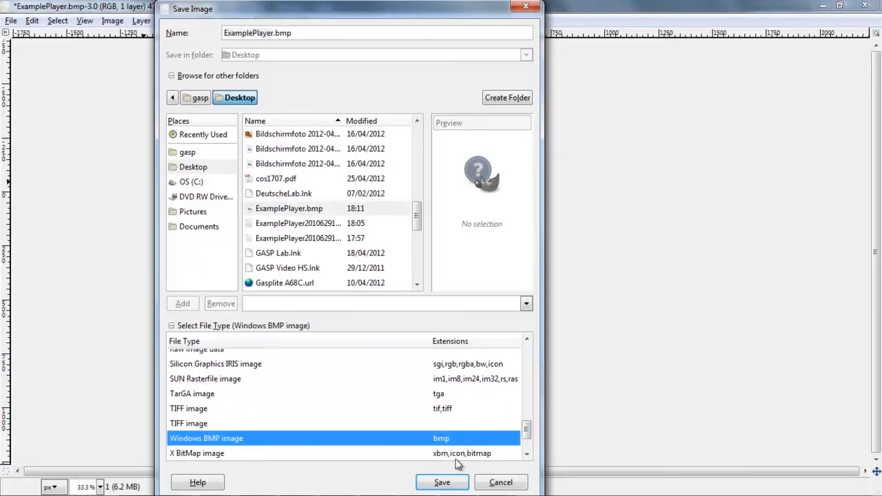
click(441, 483)
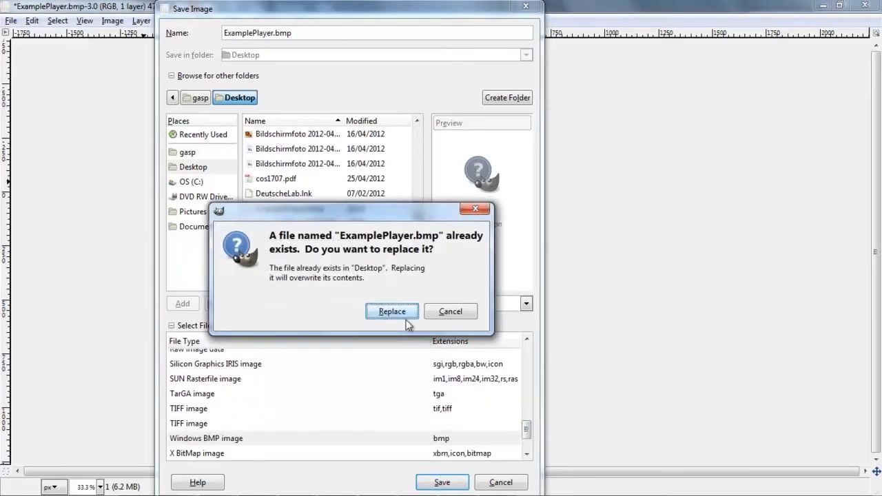
click(391, 311)
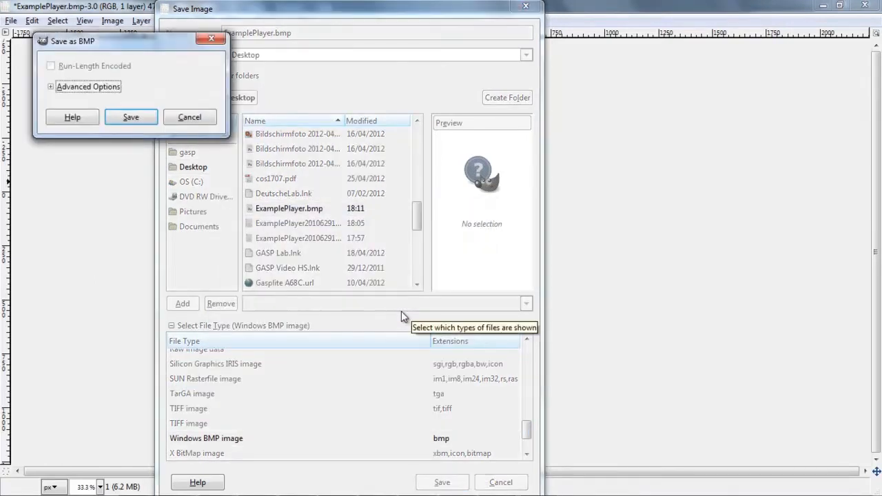
click(50, 85)
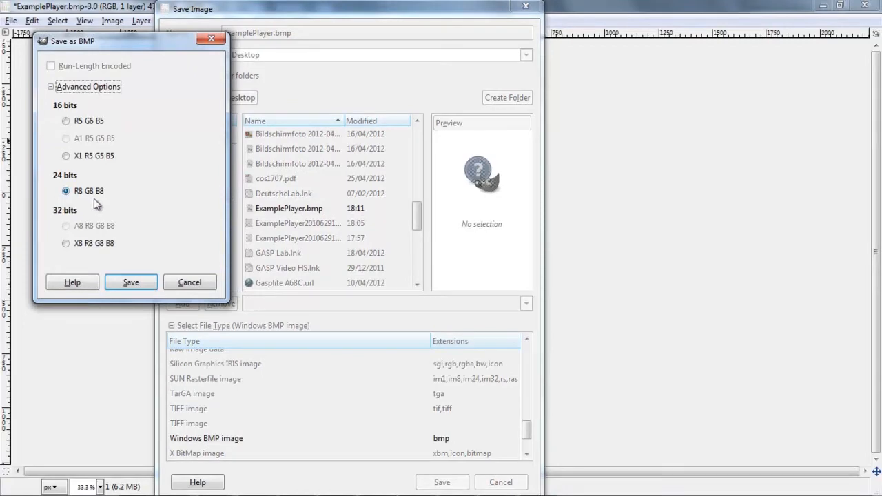
click(129, 281)
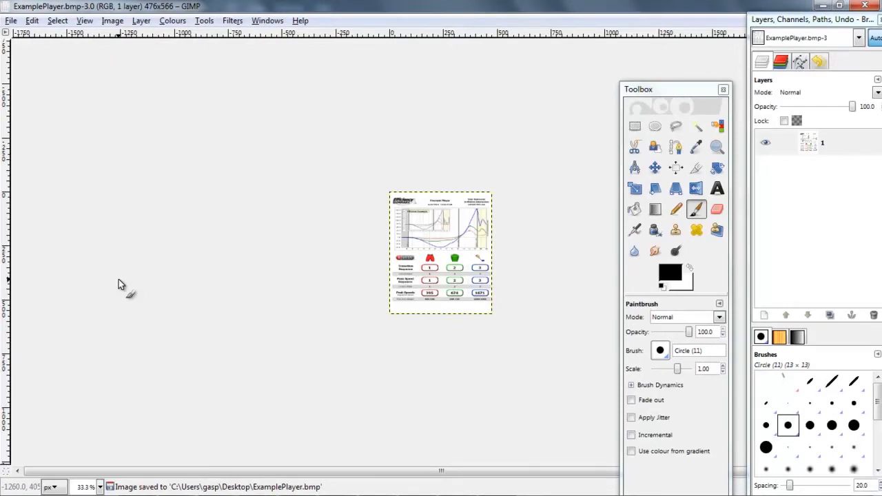
mouse_move(127, 285)
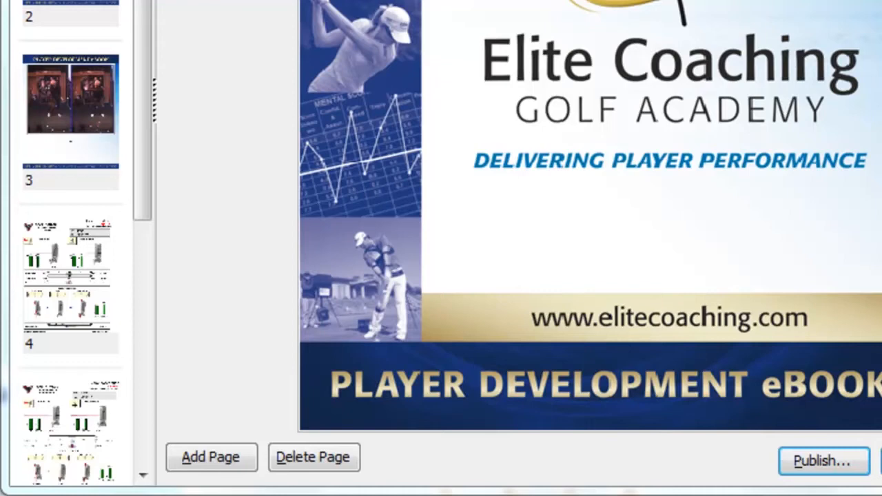
Step: Step through the page thumbnails from page 2 to page 6 with the K-VEST report
click(71, 15)
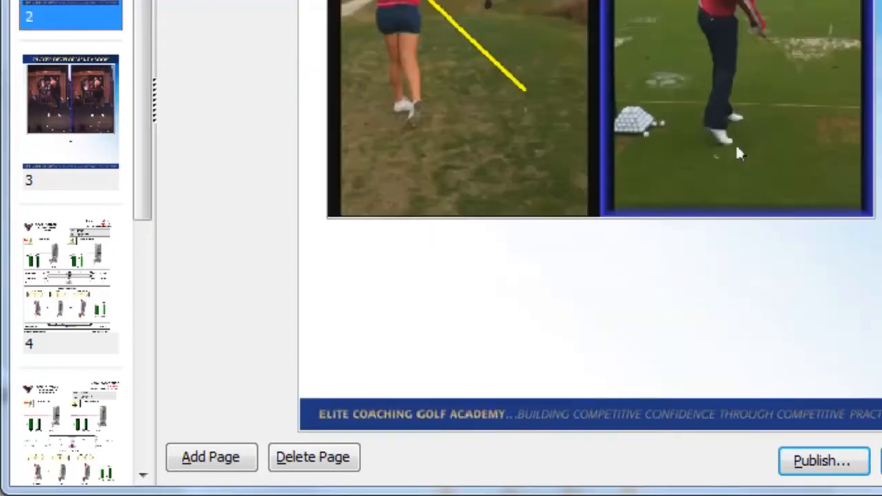
mouse_move(76, 86)
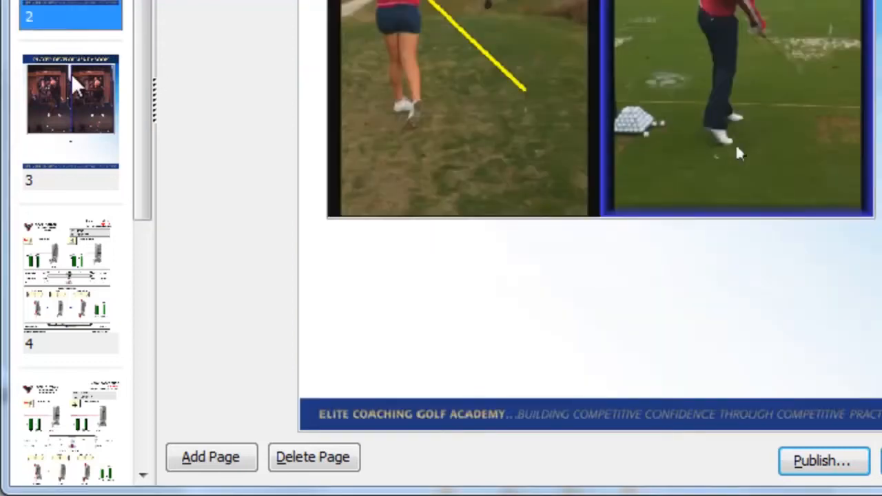
click(71, 284)
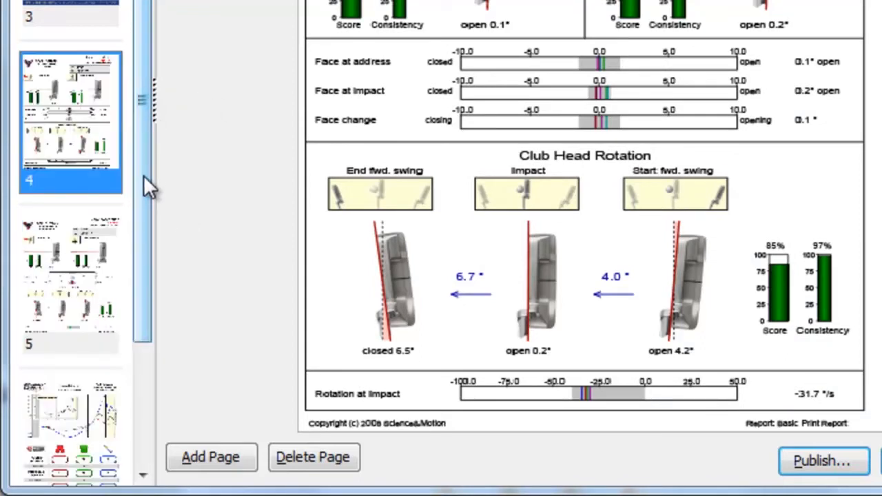
click(71, 275)
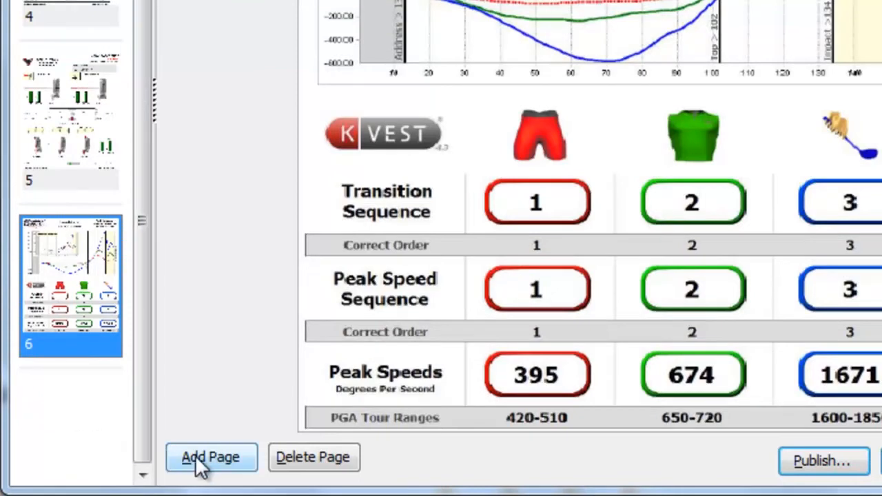
Step: Add a blank page 7 and insert the ExamplePlayer bitmap from the kvest folder onto it
click(211, 457)
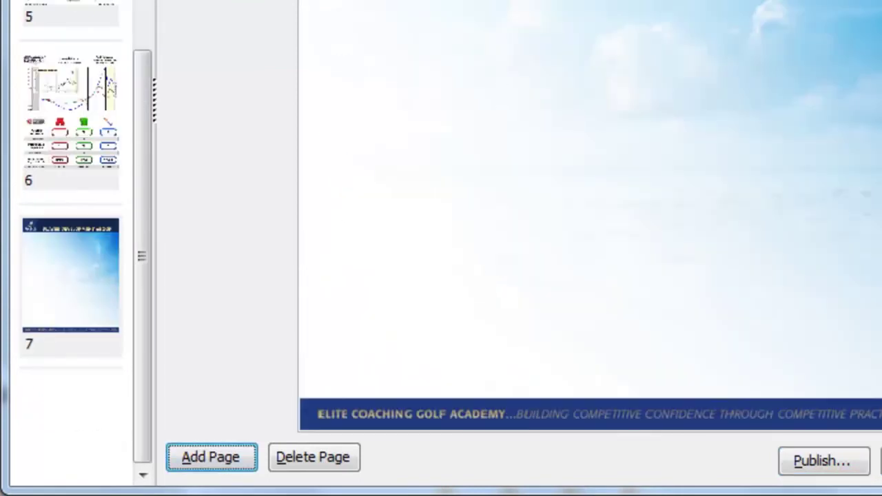
mouse_move(585, 30)
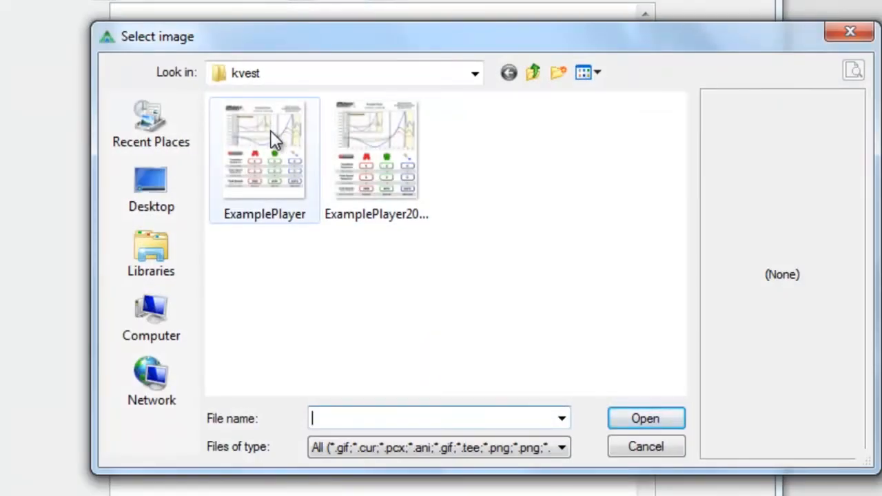
click(264, 149)
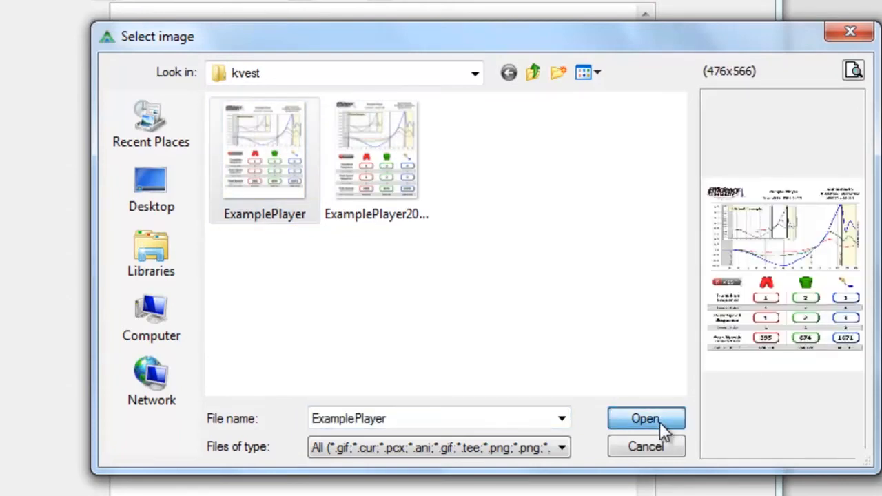
click(645, 419)
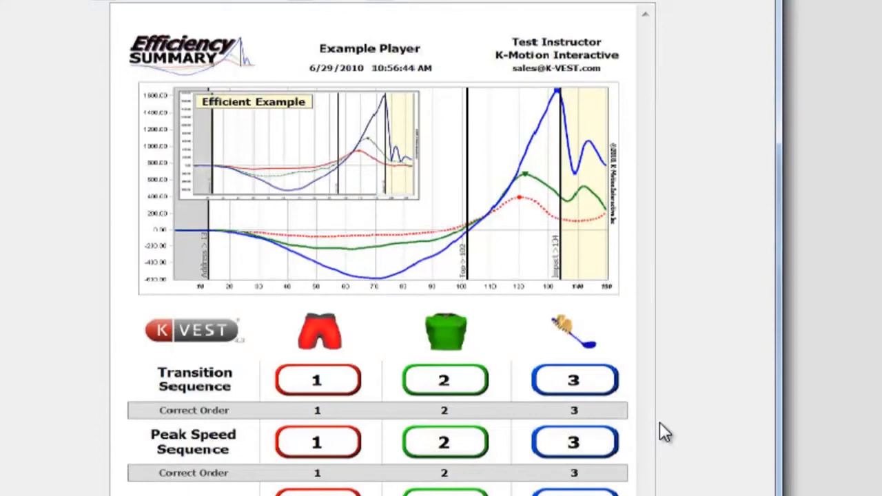
scroll(down, 3)
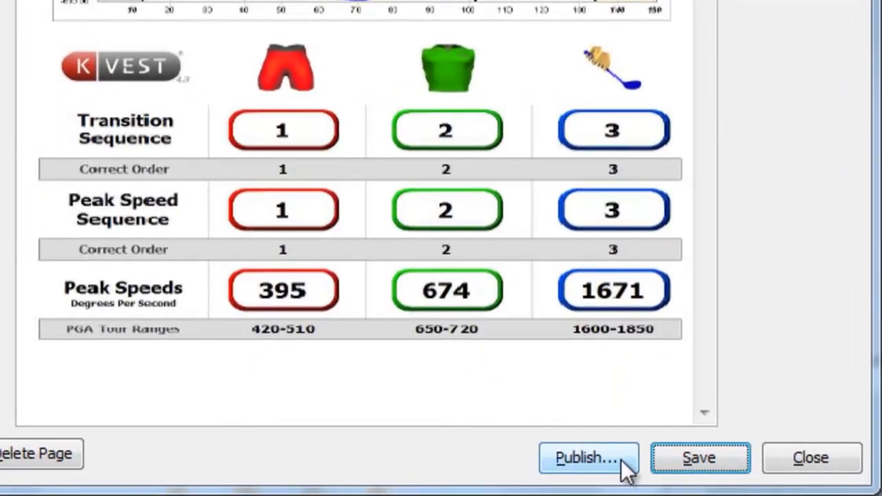
mouse_move(747, 96)
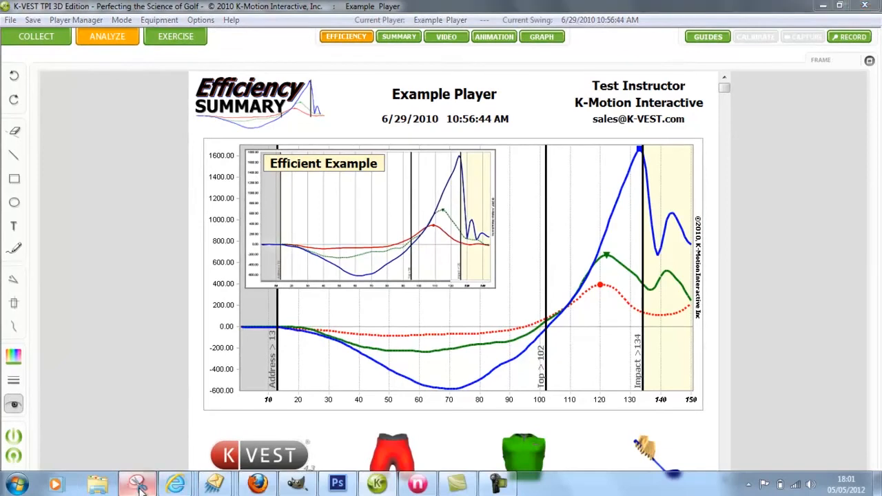
Step: Capture the Efficient Example graph region with a new Snipping Tool snip
click(138, 482)
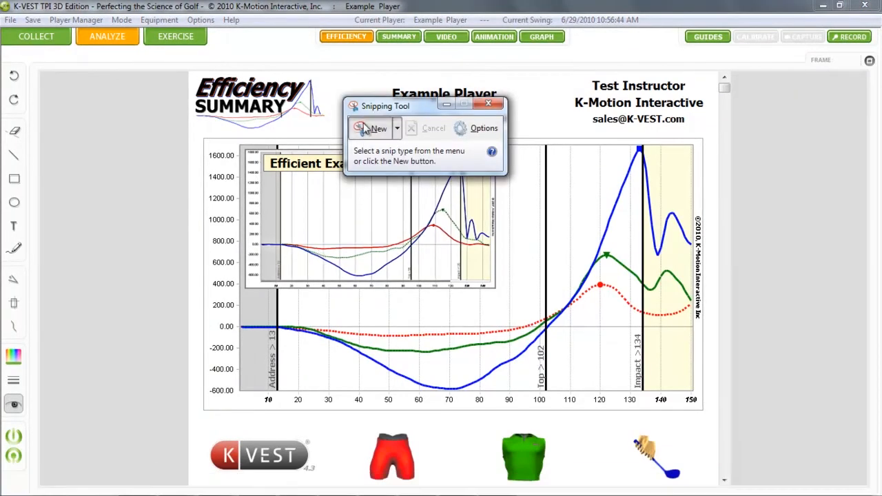
click(375, 128)
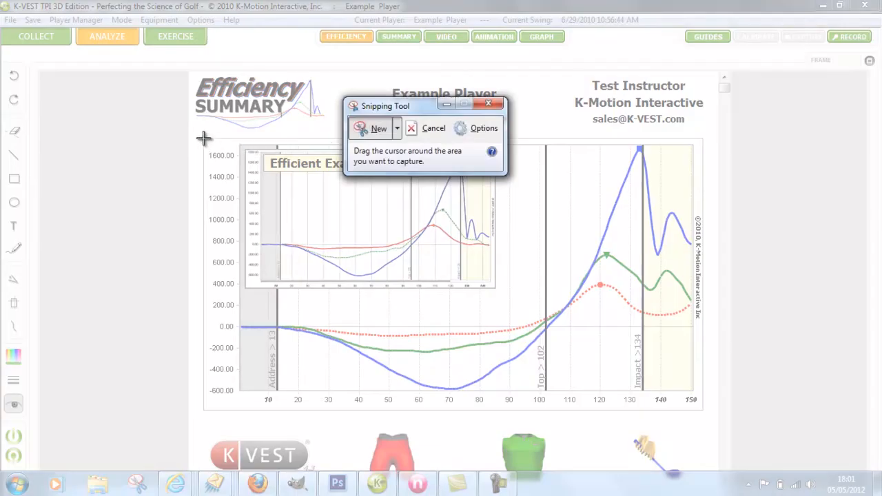
drag(204, 137, 482, 323)
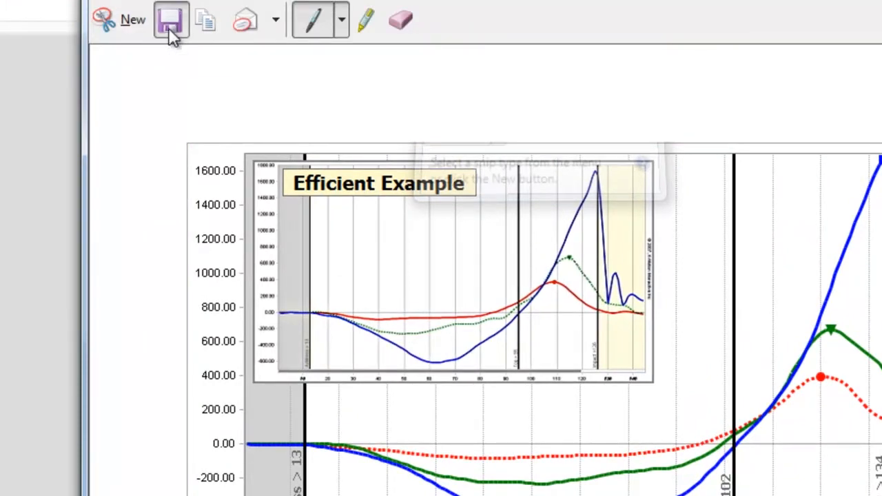
Step: Save the snip as a JPEG named 'kvest graph'
click(171, 19)
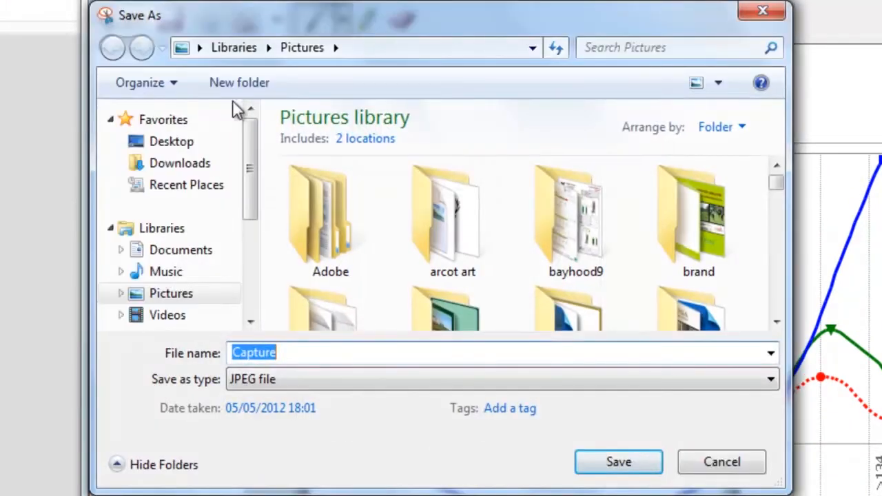
text(kvest)
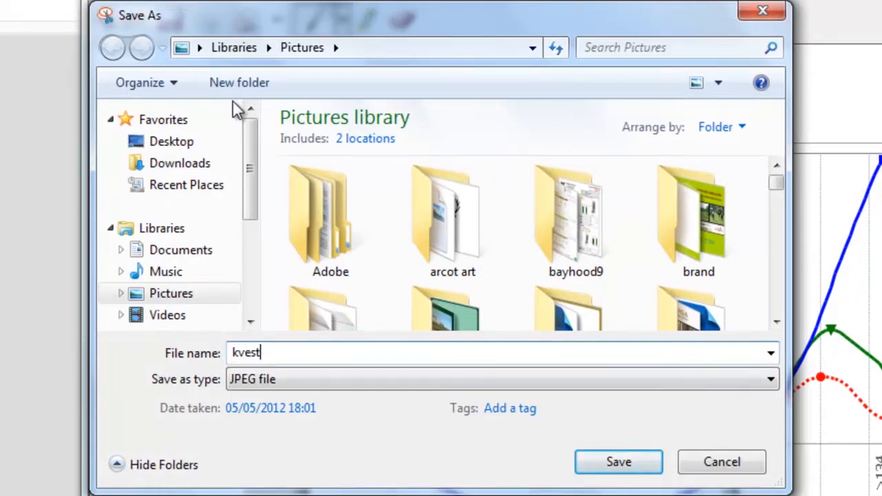
text(gra)
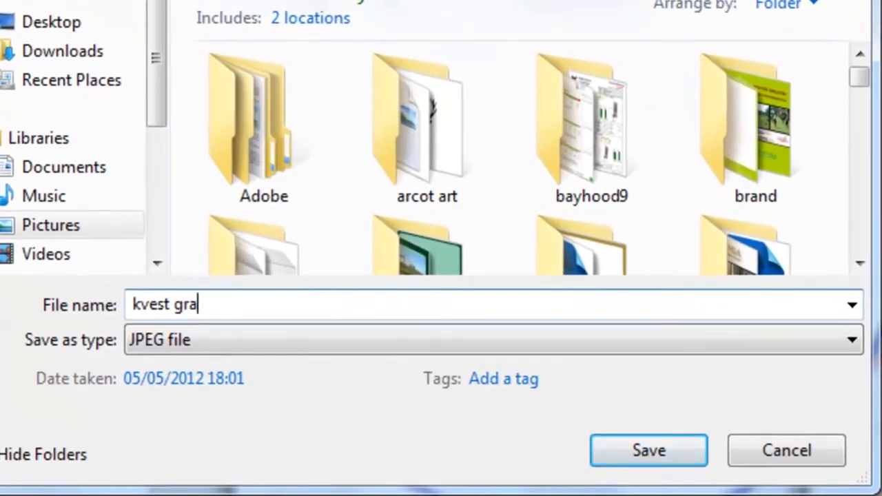
text(ph)
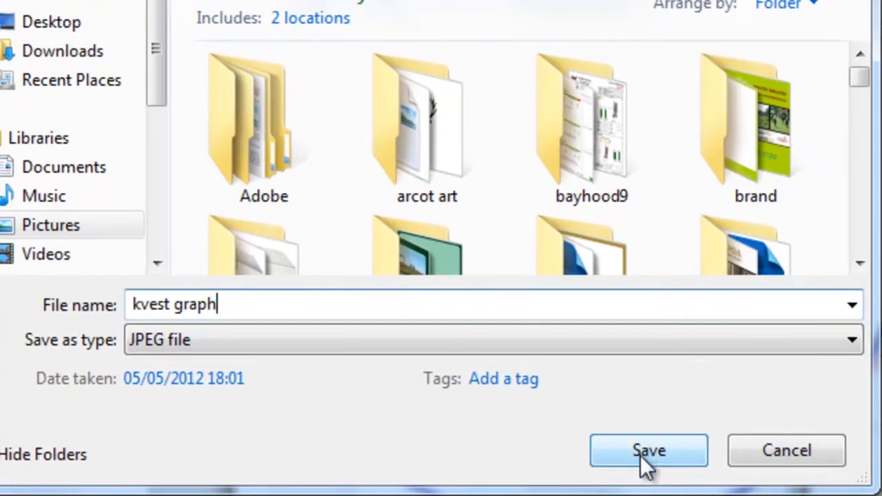
click(648, 449)
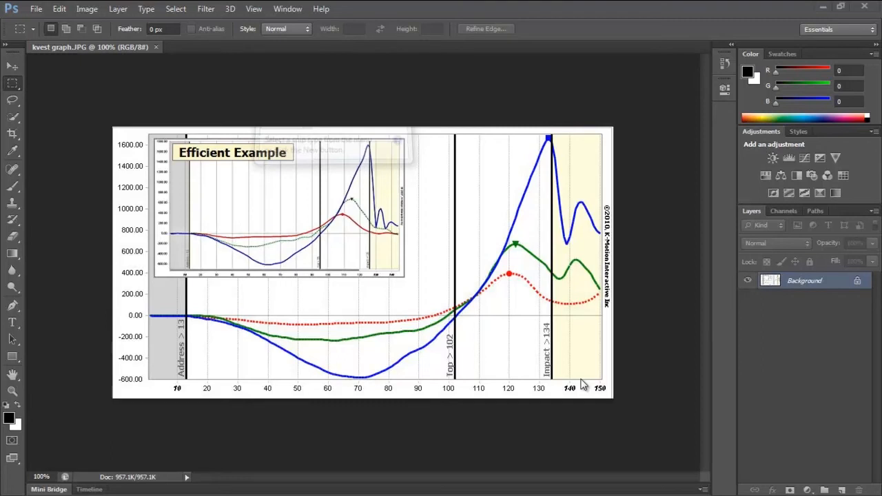
mouse_move(117, 75)
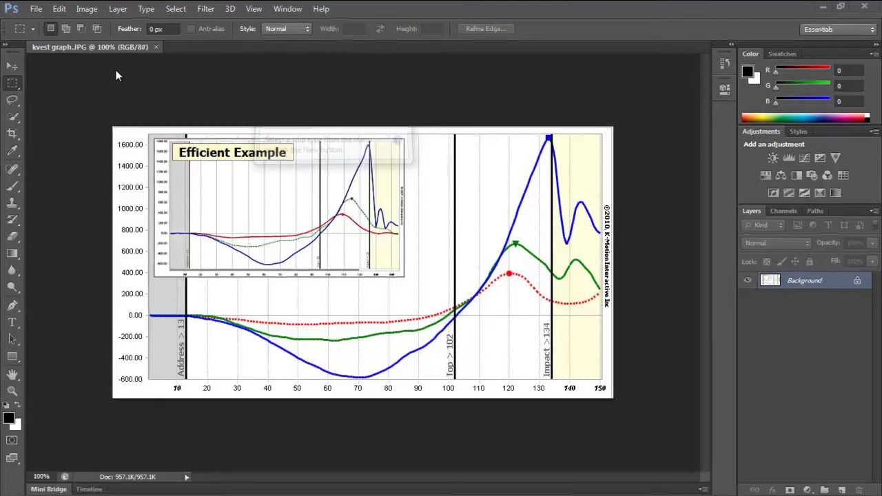
Step: Resize the kvest graph proportionally to 400 by 217 pixels in Image Size
click(85, 9)
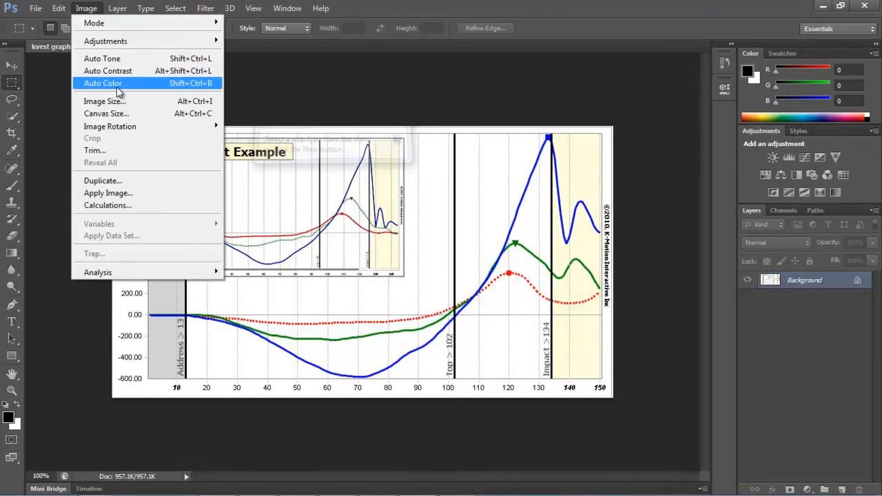
click(105, 101)
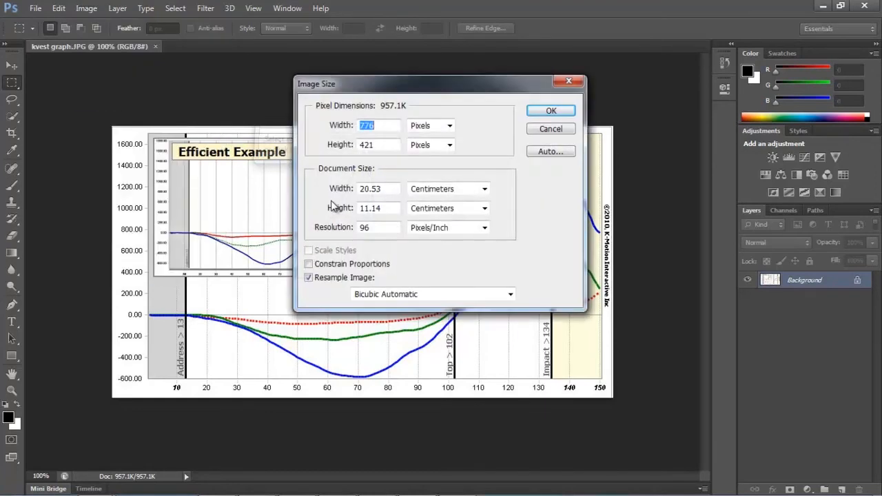
mouse_move(308, 265)
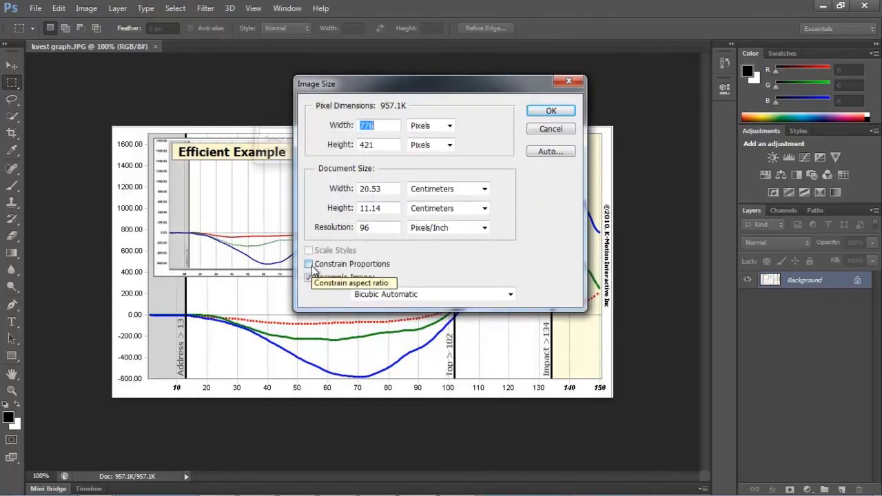
click(309, 264)
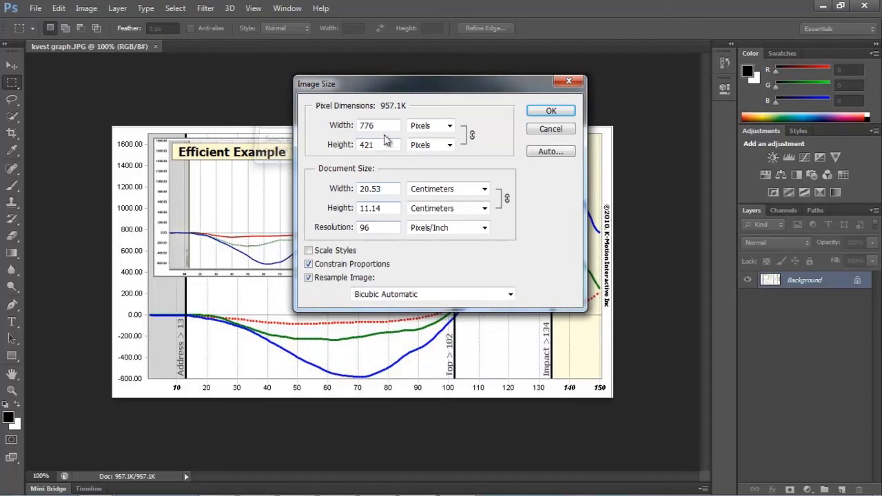
triple_click(366, 124)
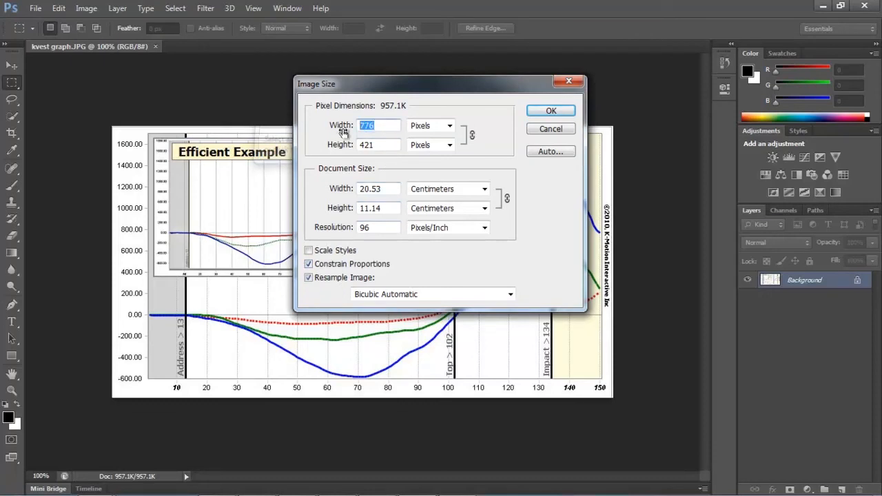
mouse_move(366, 126)
text(400)
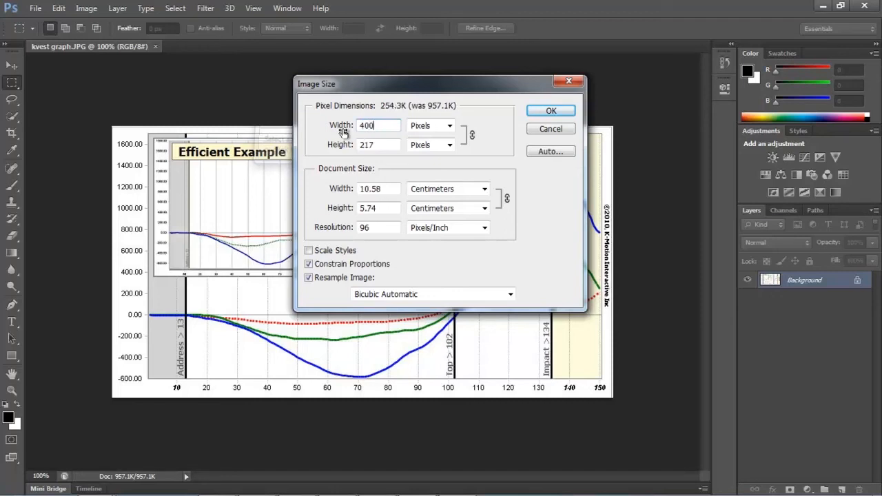
mouse_move(551, 110)
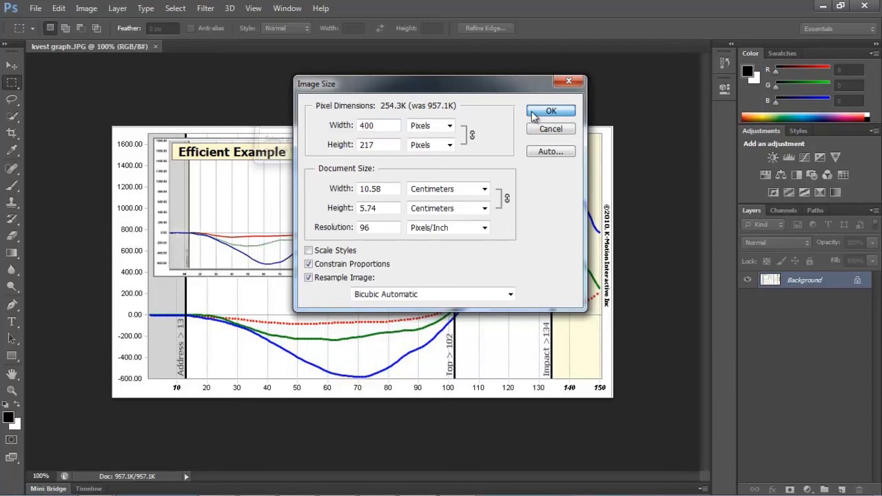
click(36, 8)
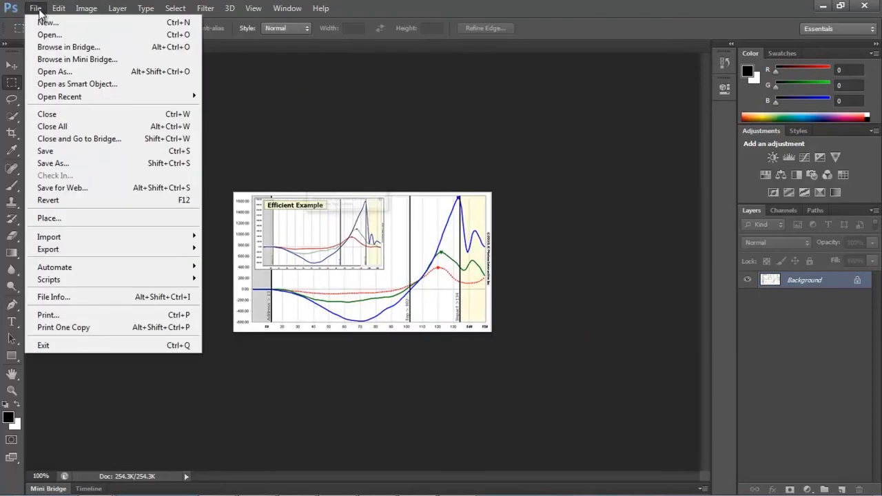
Step: Save the resized graph as a JPEG, accepting the default quality options
click(52, 163)
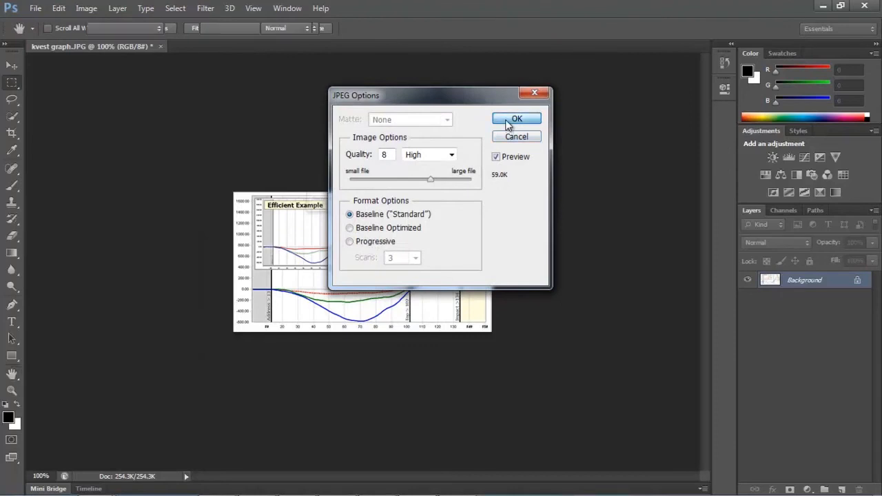
click(516, 119)
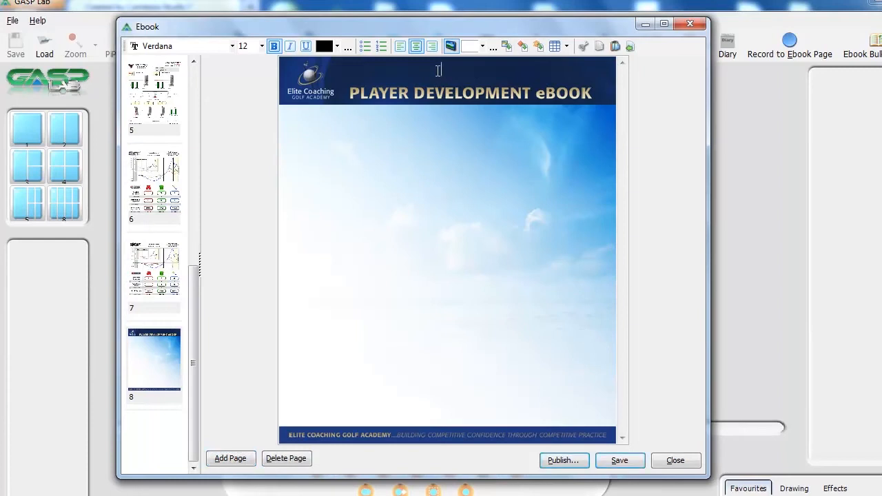
Step: Paste the captured K-VEST efficiency graph snip onto blank page 8 and review pages 7 and 8
click(441, 117)
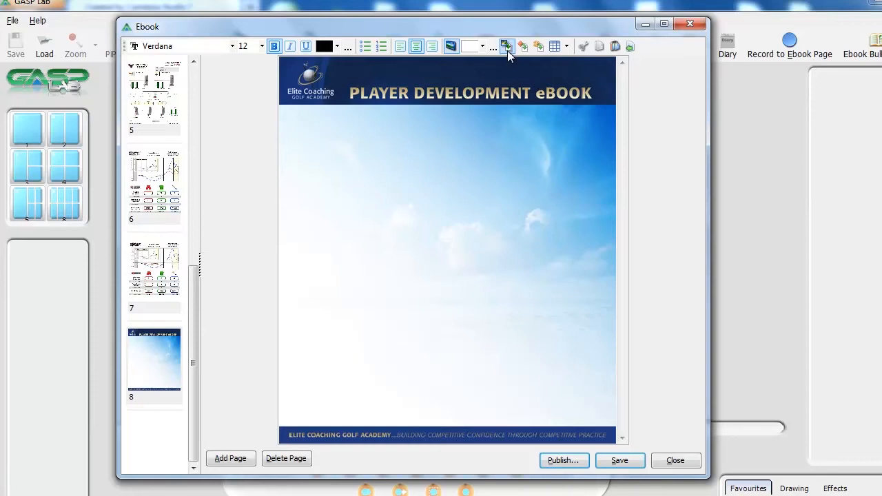
mouse_move(606, 58)
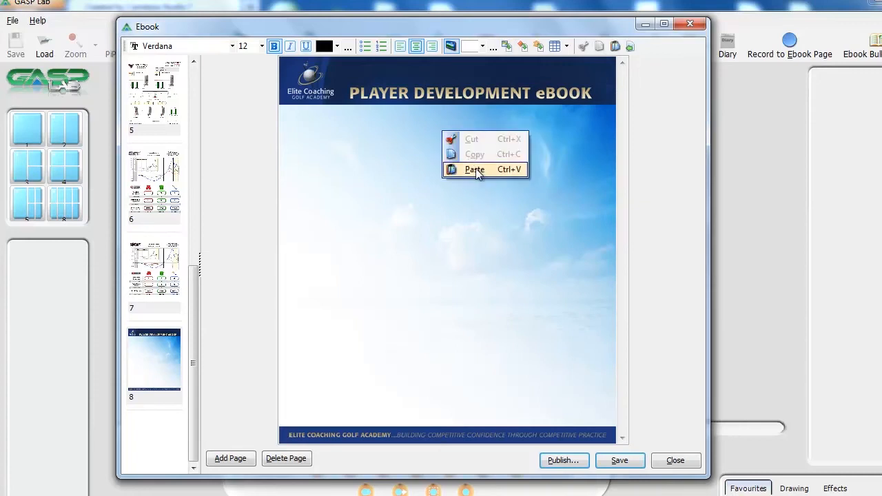
click(474, 170)
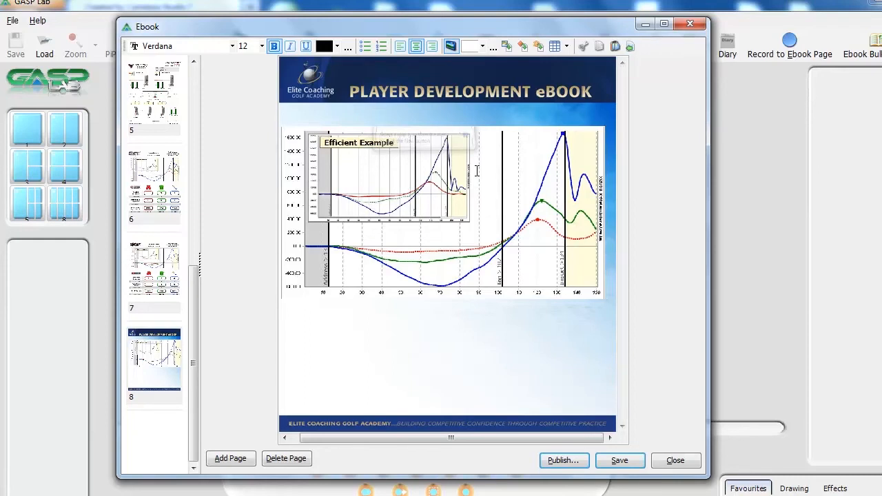
click(154, 273)
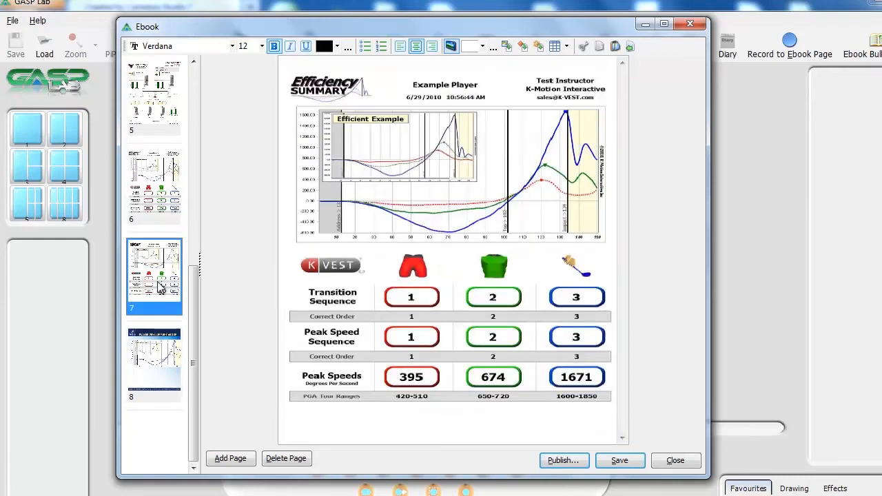
mouse_move(151, 357)
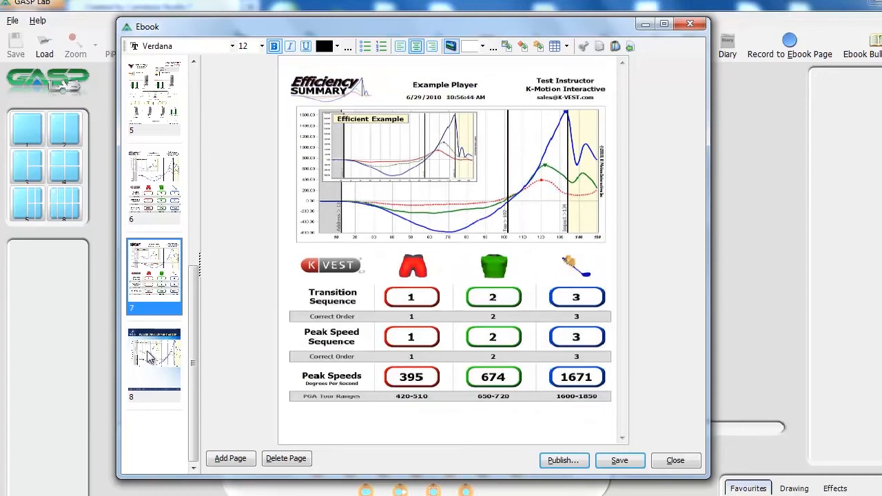
click(230, 458)
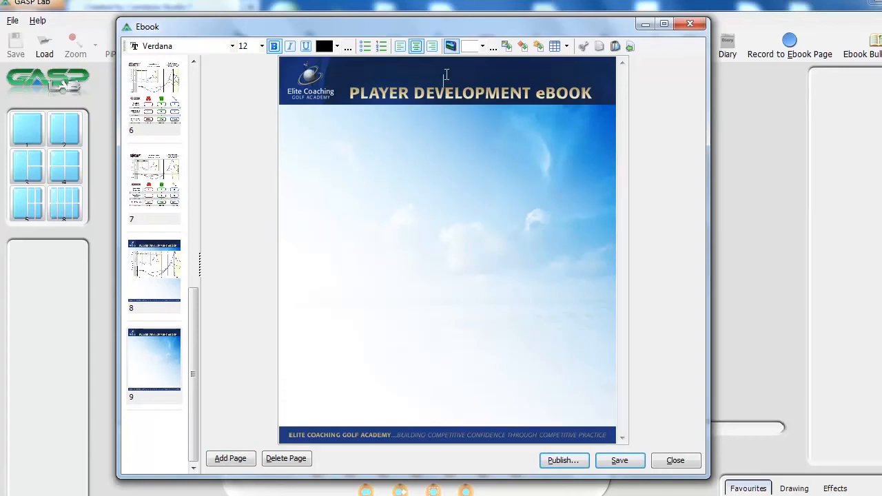
mouse_move(474, 77)
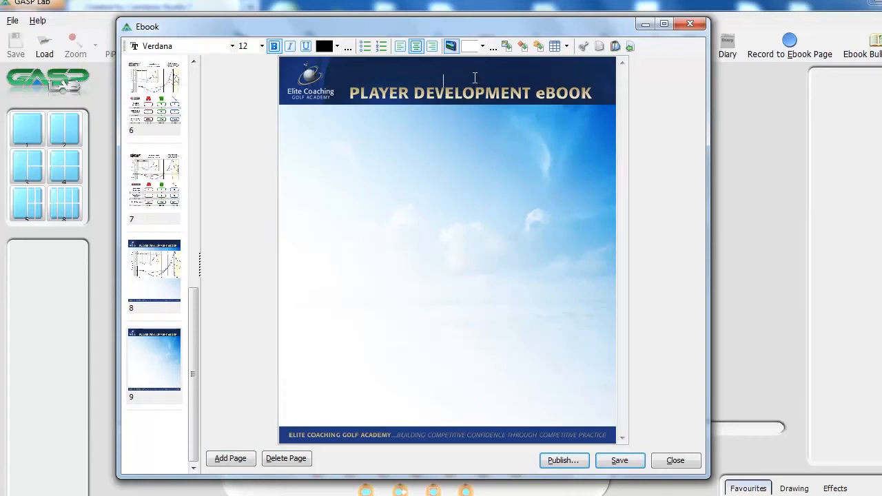
mouse_move(503, 70)
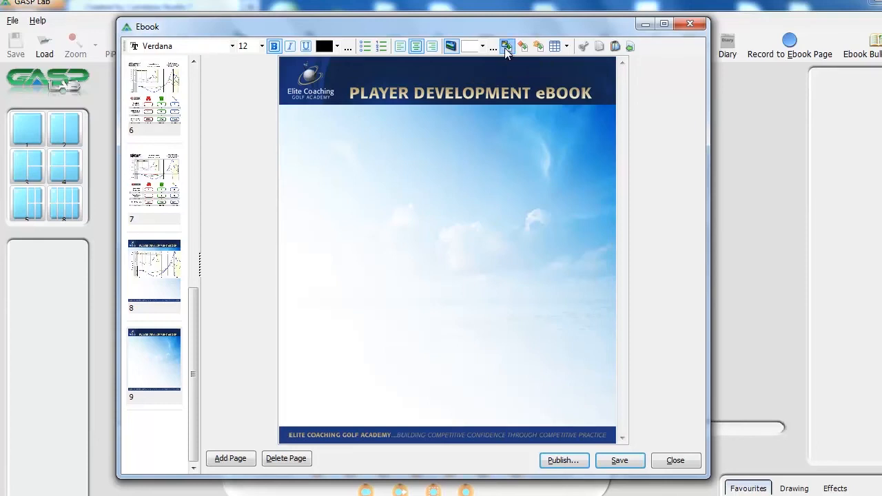
Step: Insert the resized 'kvest graph' image from the kvest folder at the top of page 9
click(507, 47)
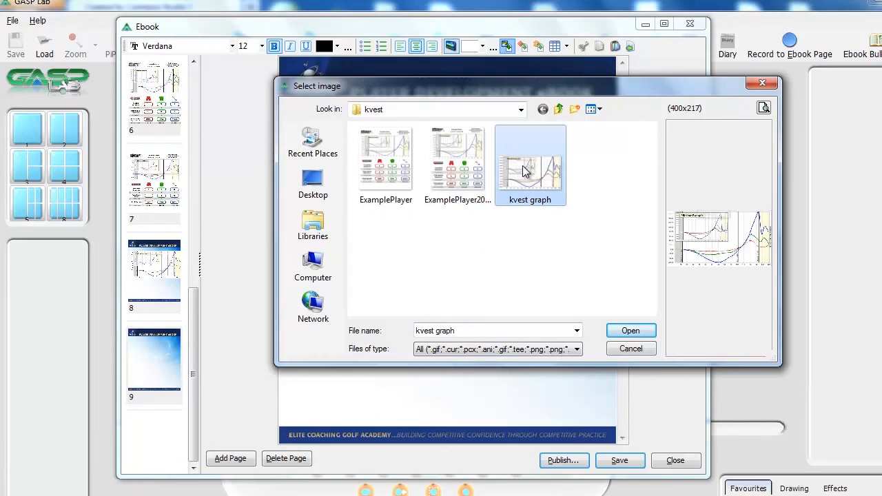
click(628, 331)
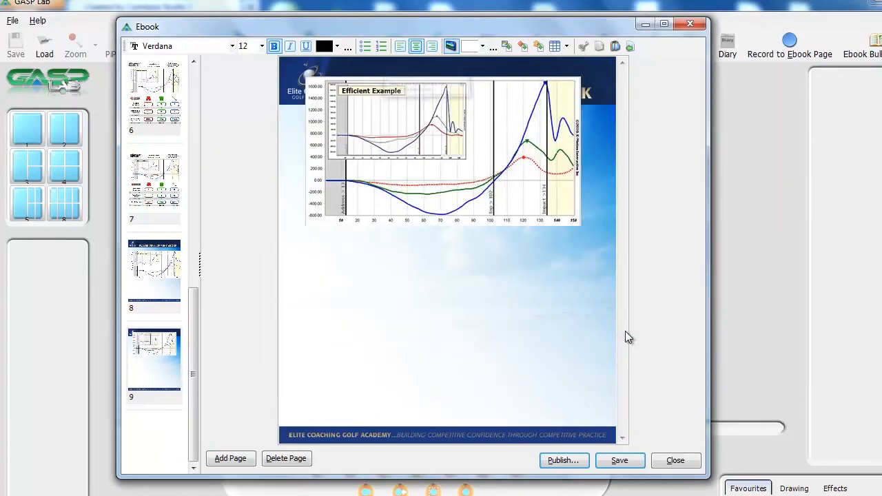
click(440, 149)
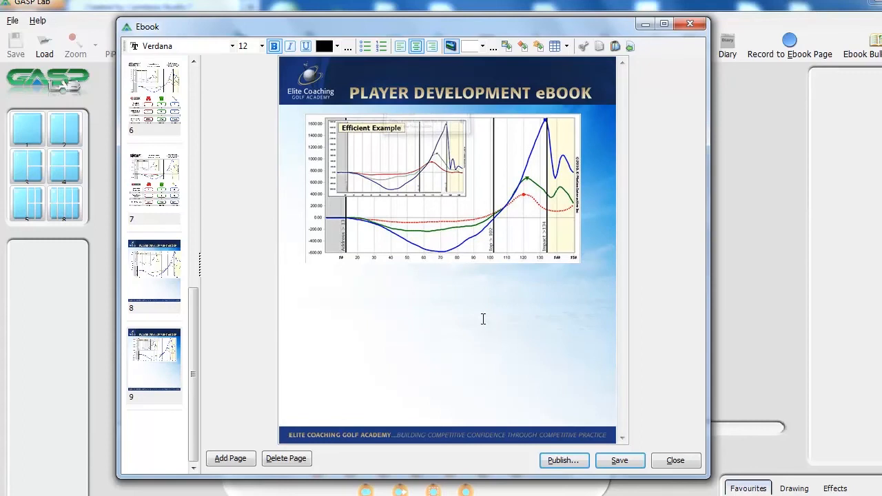
Step: Add the bold centred caption 'Swing from example.' beneath the graph on page 9
text(Sw)
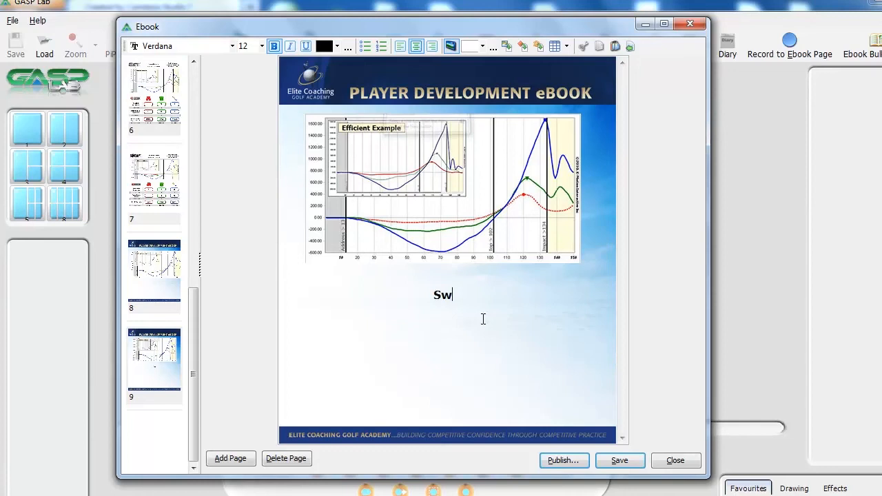
text(ing from)
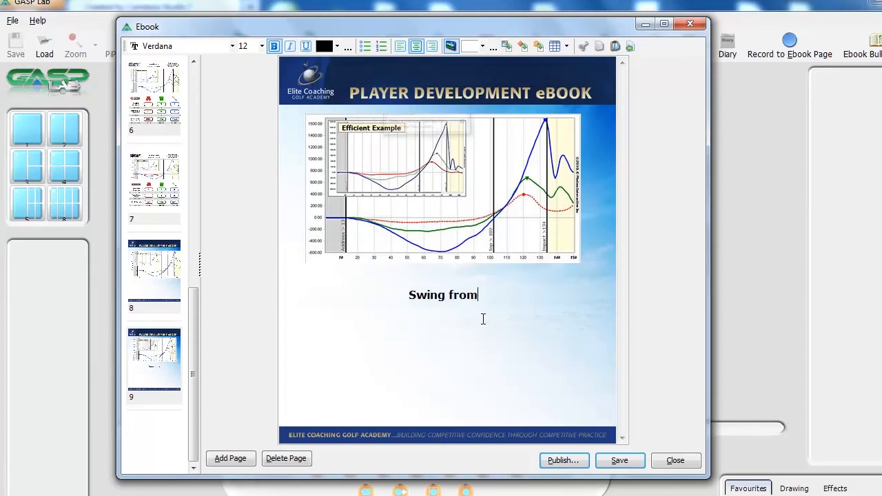
text(example)
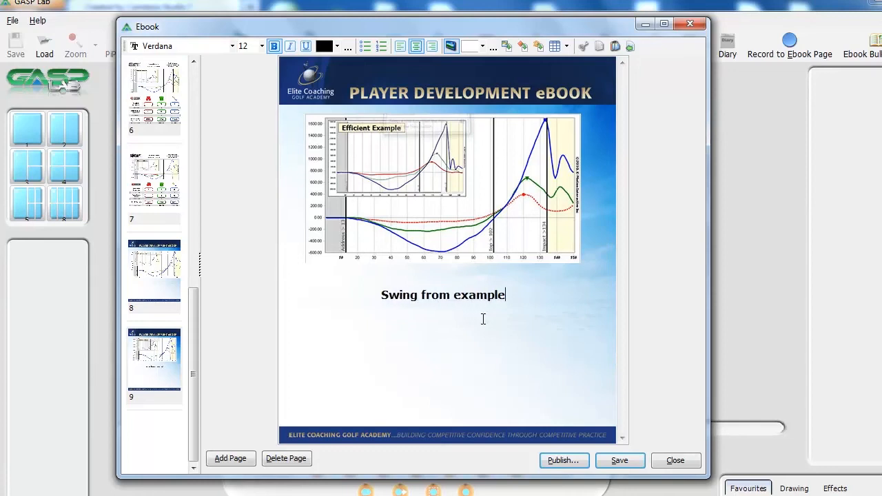
text(.)
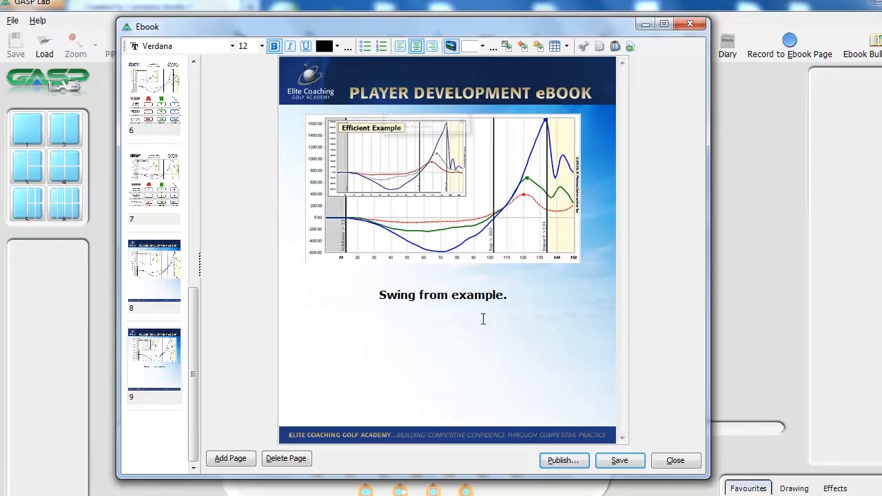